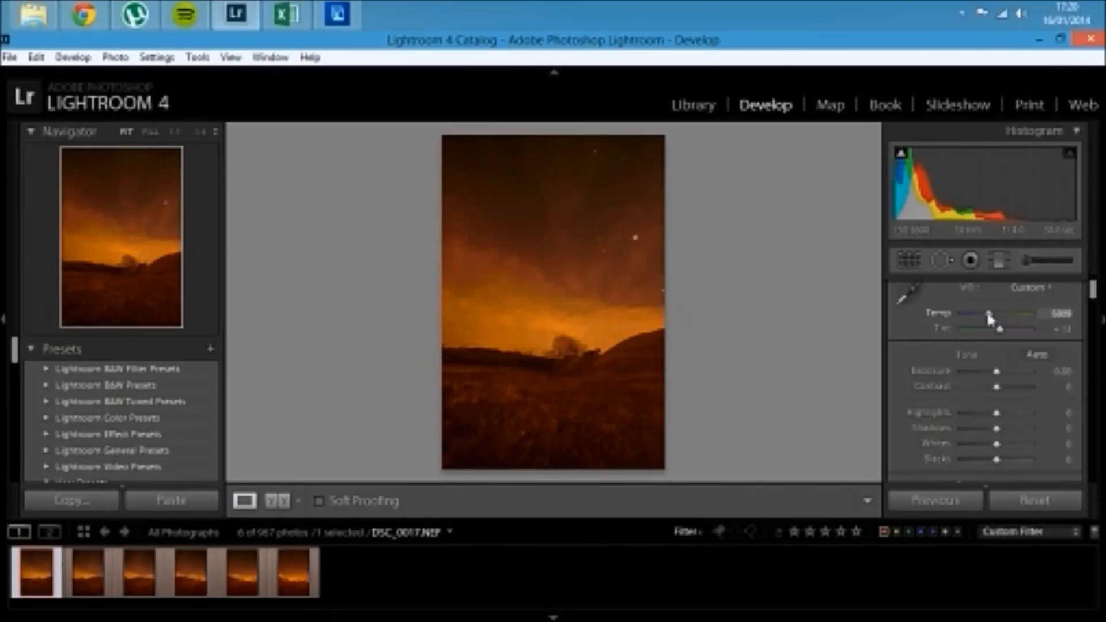
- Cool the Temp slider and nudge Tint back and forth to neutralise the orange sky cast
drag(988, 316, 977, 316)
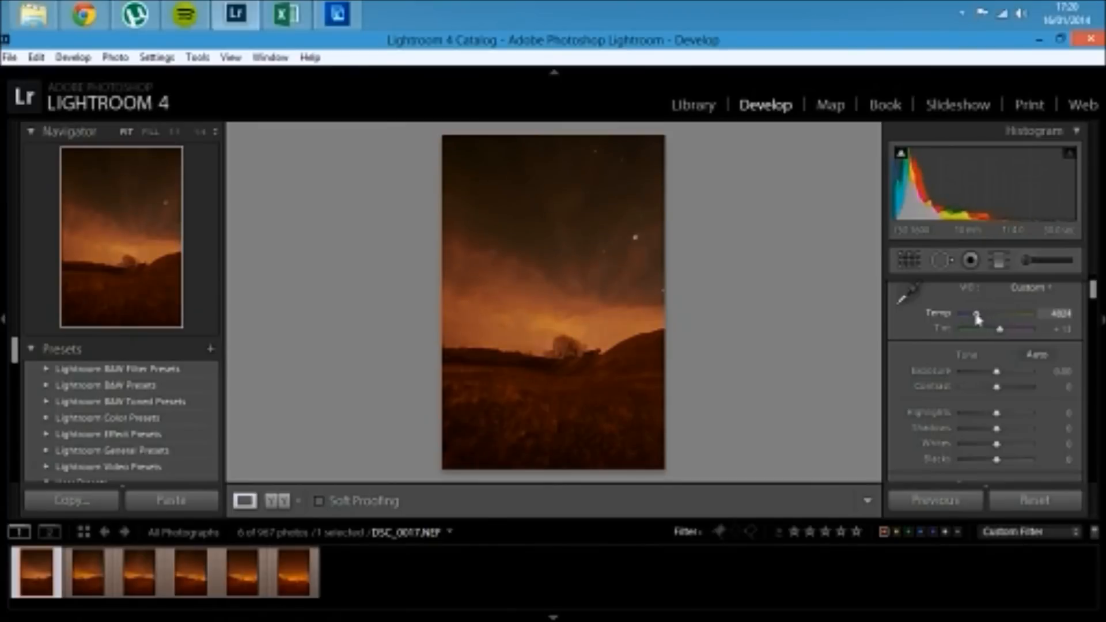
drag(980, 312, 972, 313)
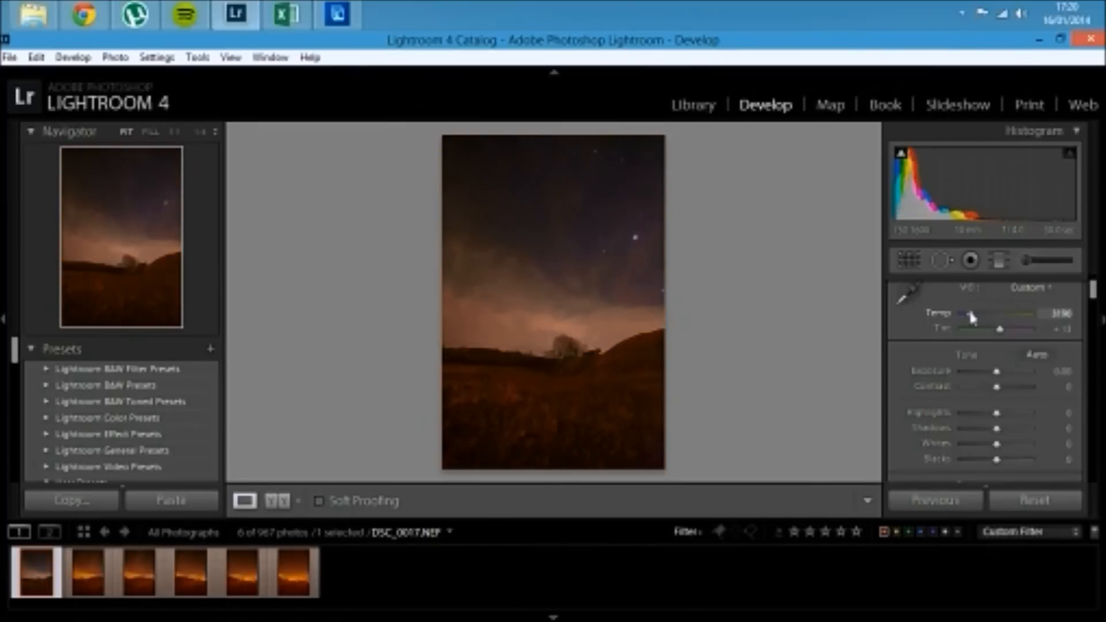
drag(998, 330, 1004, 329)
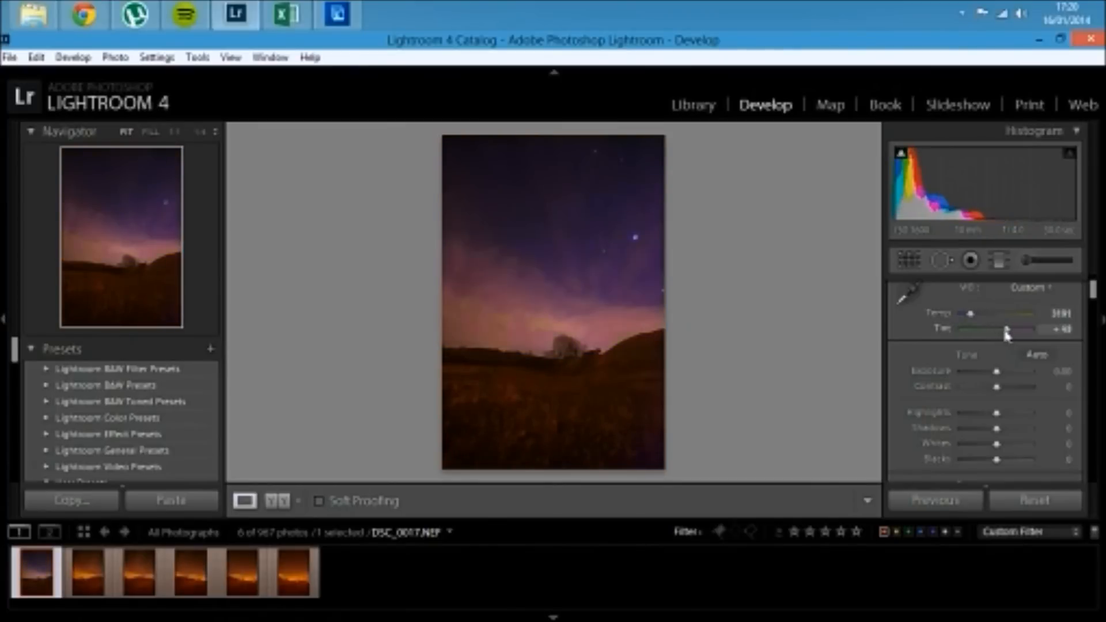
drag(1006, 330, 996, 330)
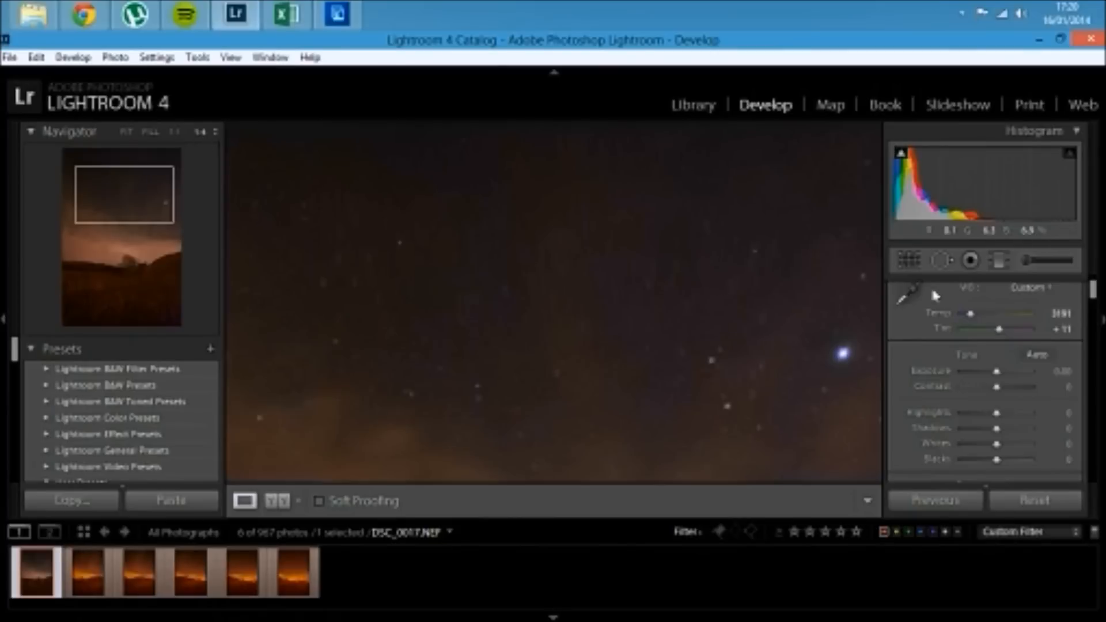
drag(999, 331, 1010, 330)
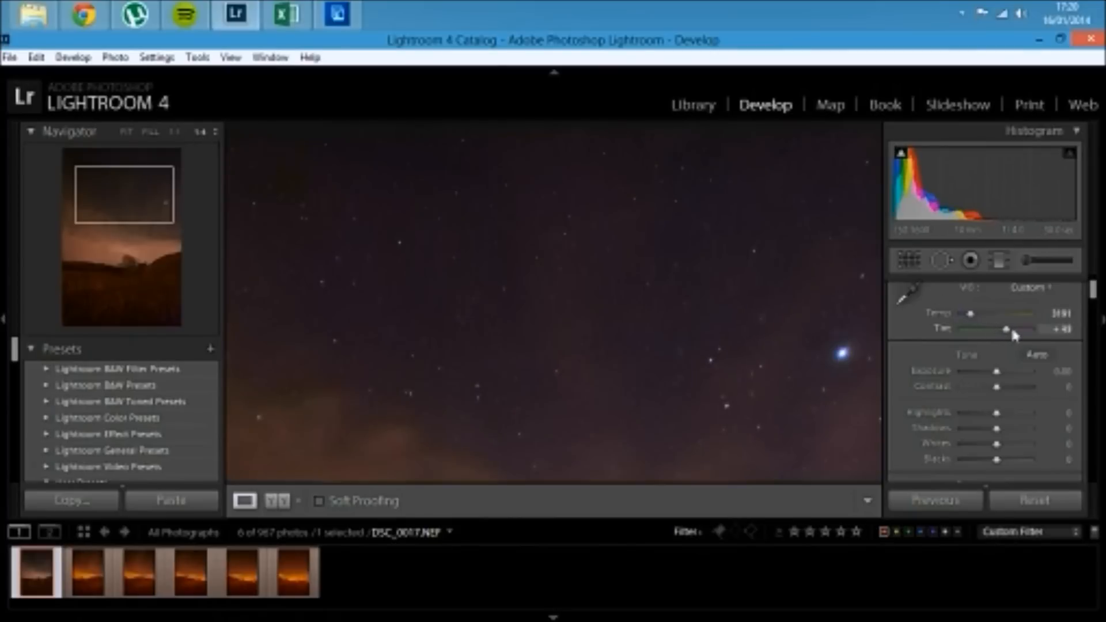
drag(1005, 329, 998, 329)
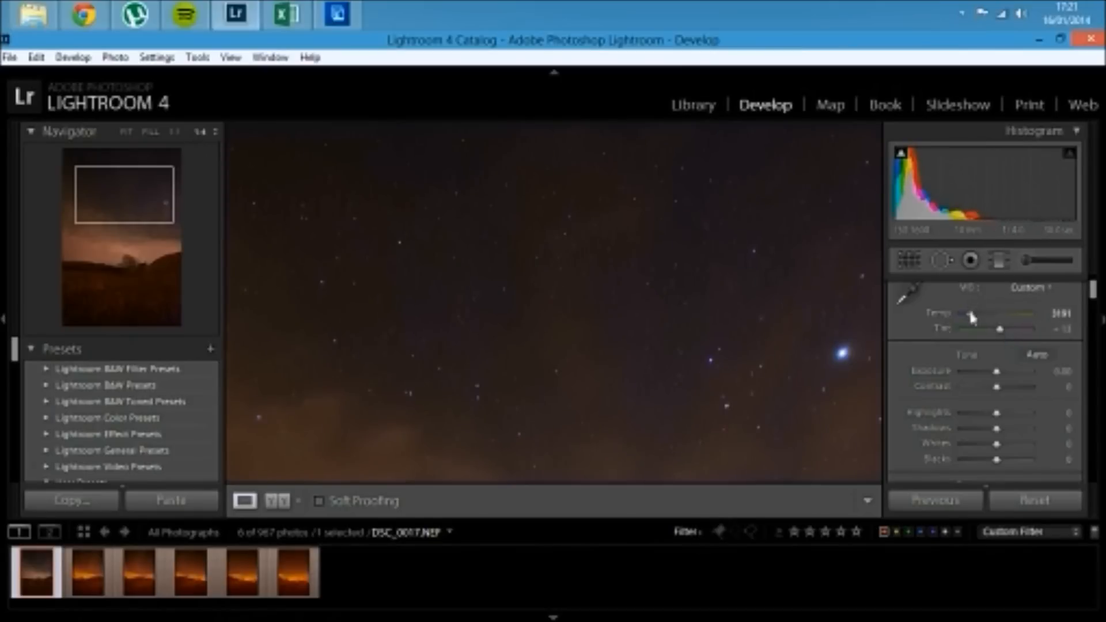
- Settle the temperature around 2952 so the sky sits between blue and brown
drag(995, 320, 970, 319)
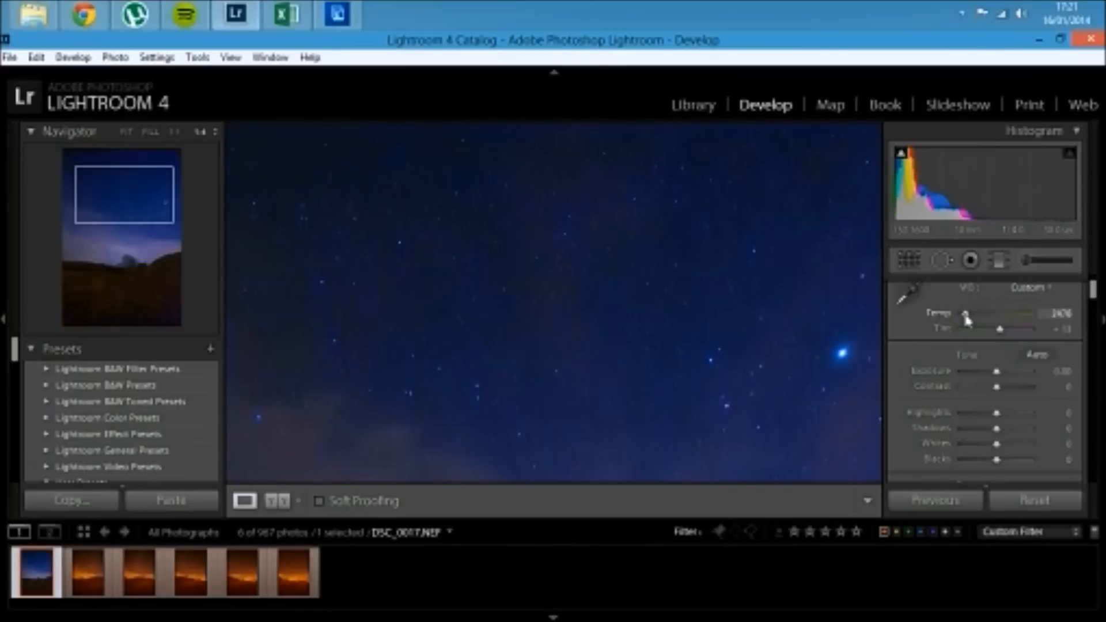
drag(970, 322, 981, 322)
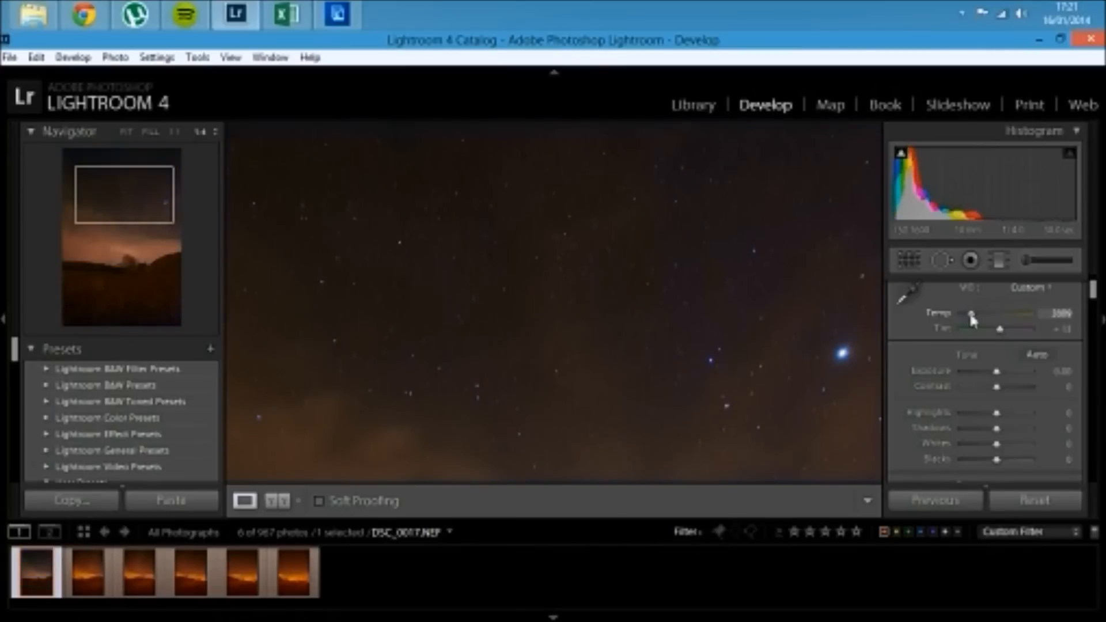
drag(978, 313, 971, 313)
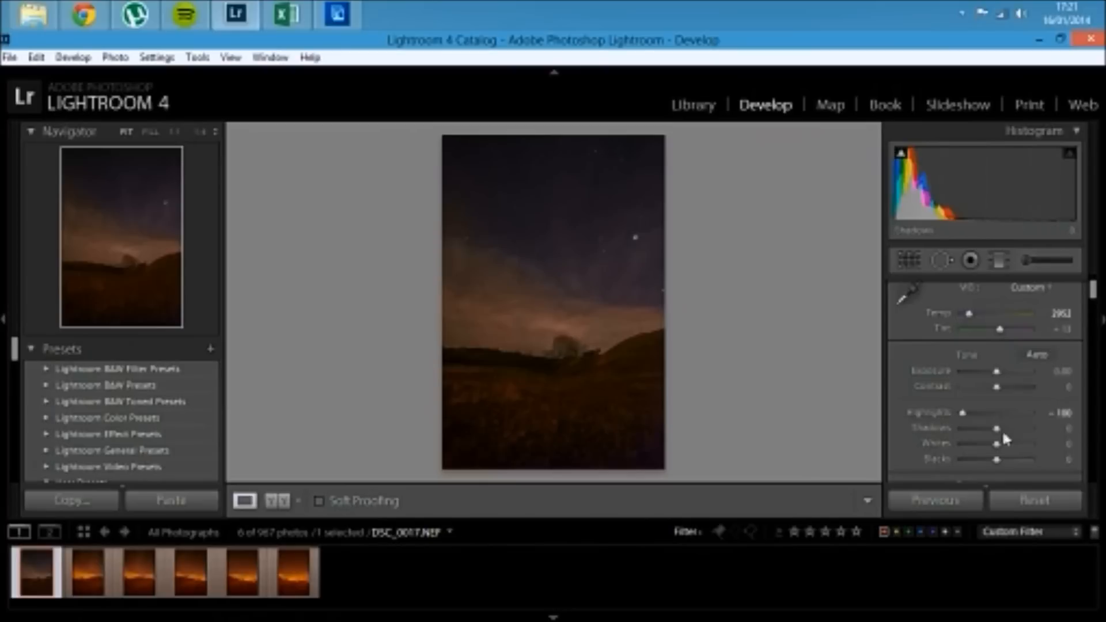
- Set Shadows +100, Whites +10, Blacks -12 and Exposure about +0.48
drag(998, 429, 1048, 428)
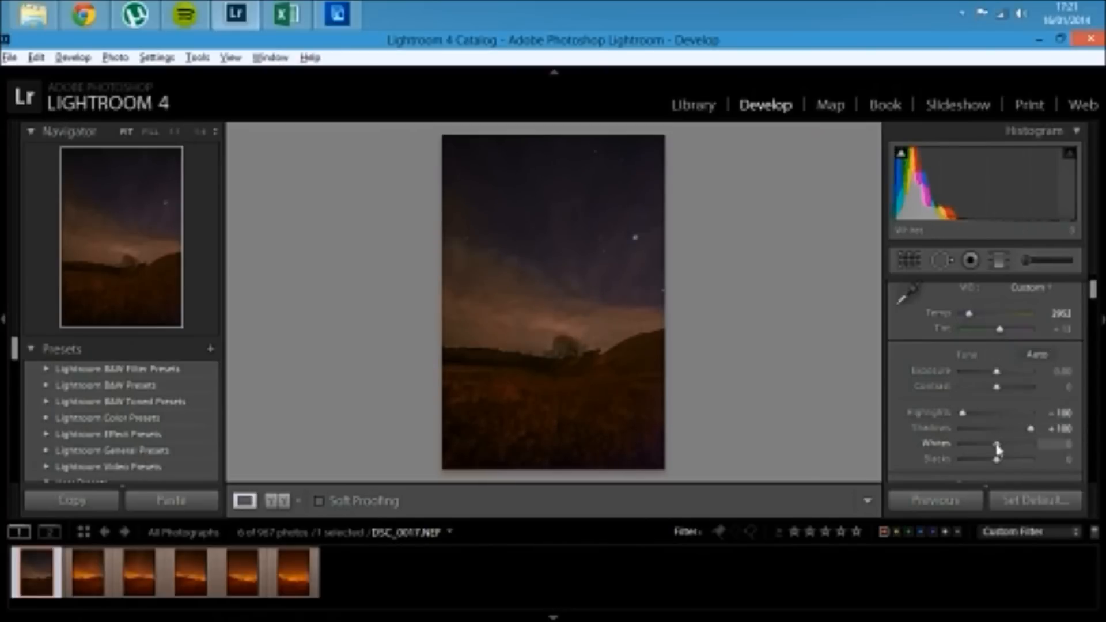
drag(994, 450, 1005, 451)
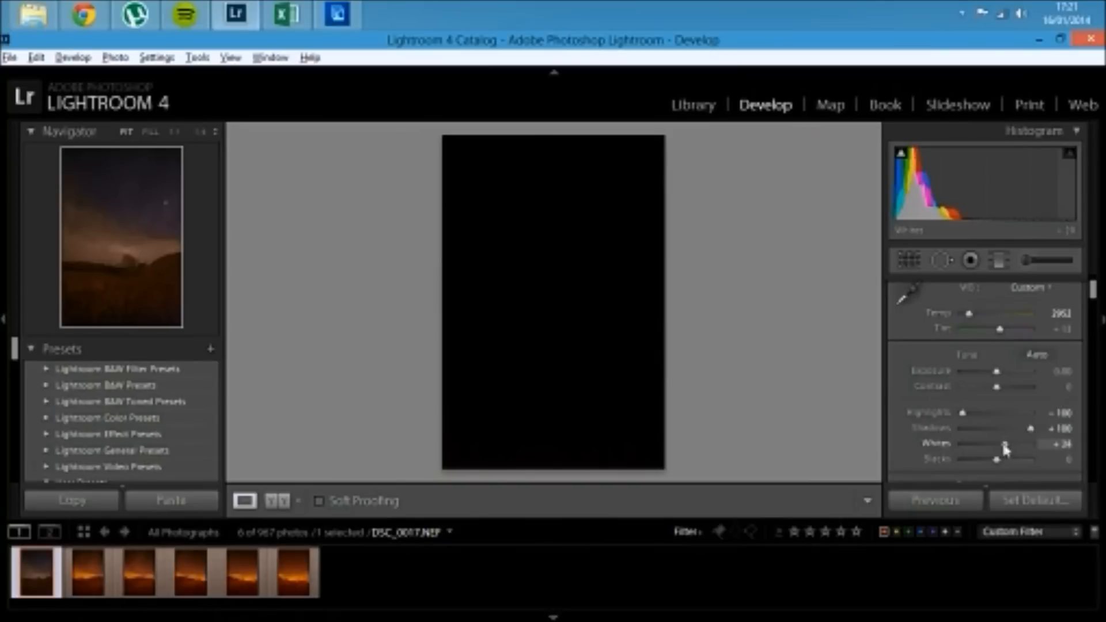
drag(1005, 445, 998, 445)
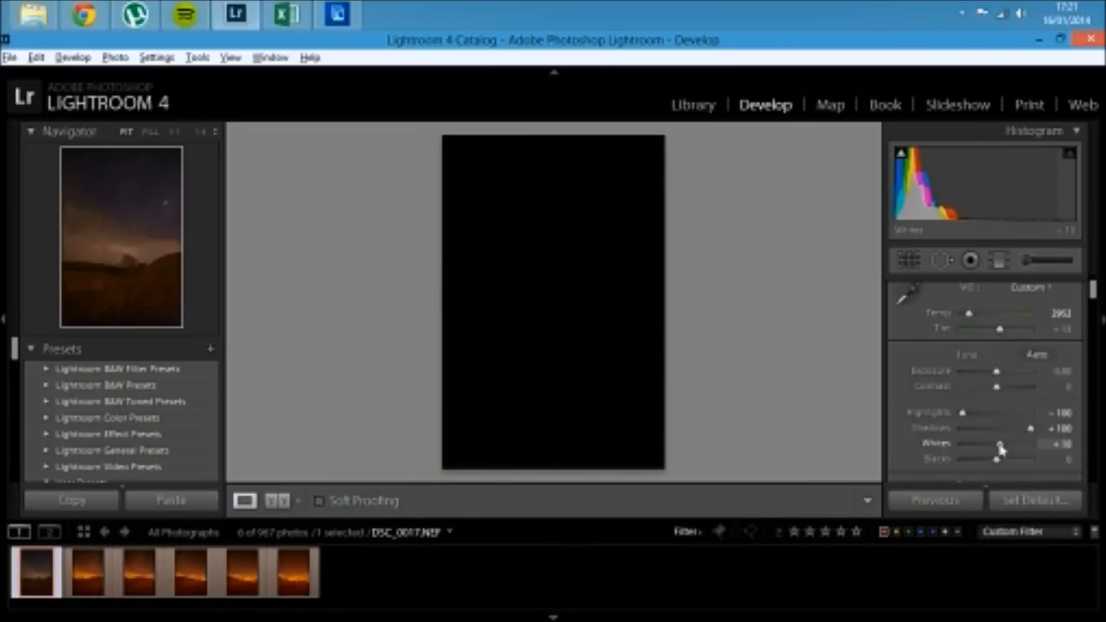
drag(997, 459, 1002, 459)
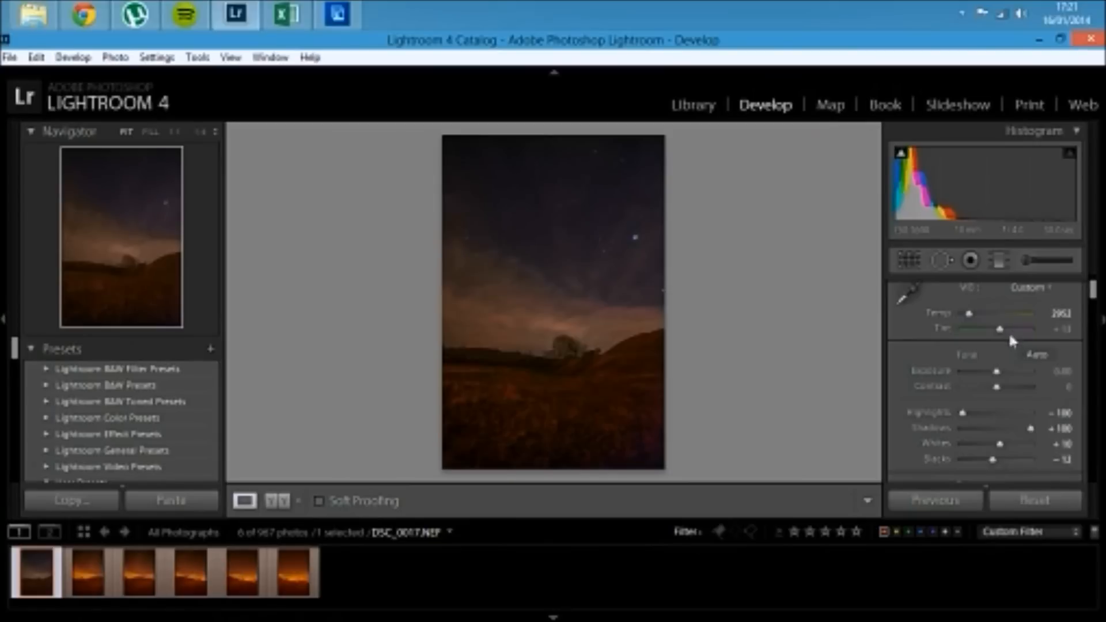
drag(998, 371, 1004, 371)
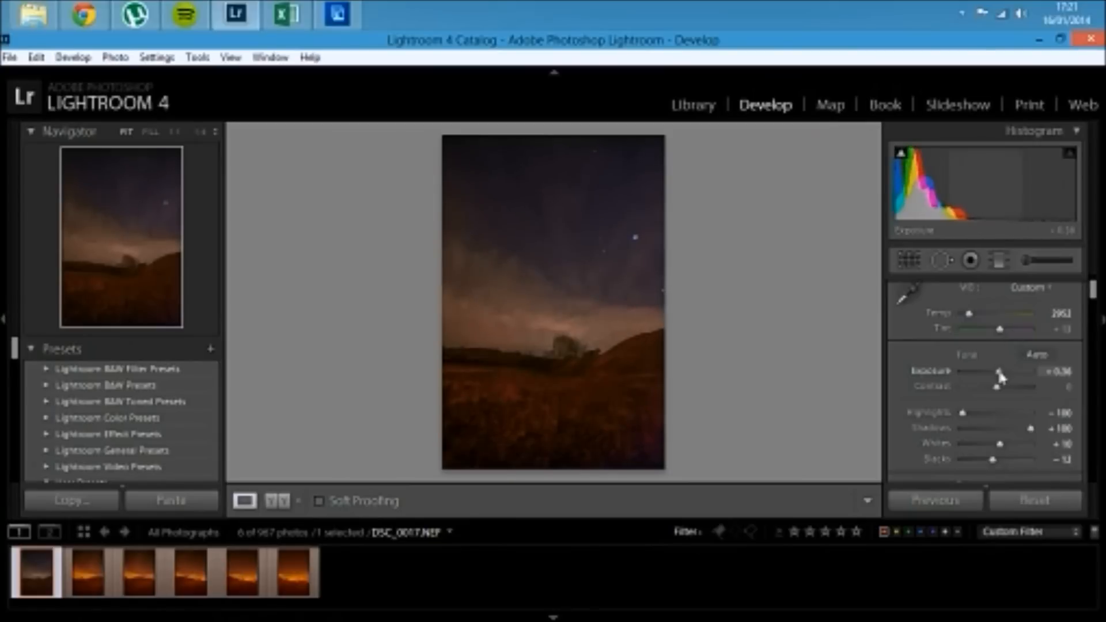
drag(998, 370, 1009, 370)
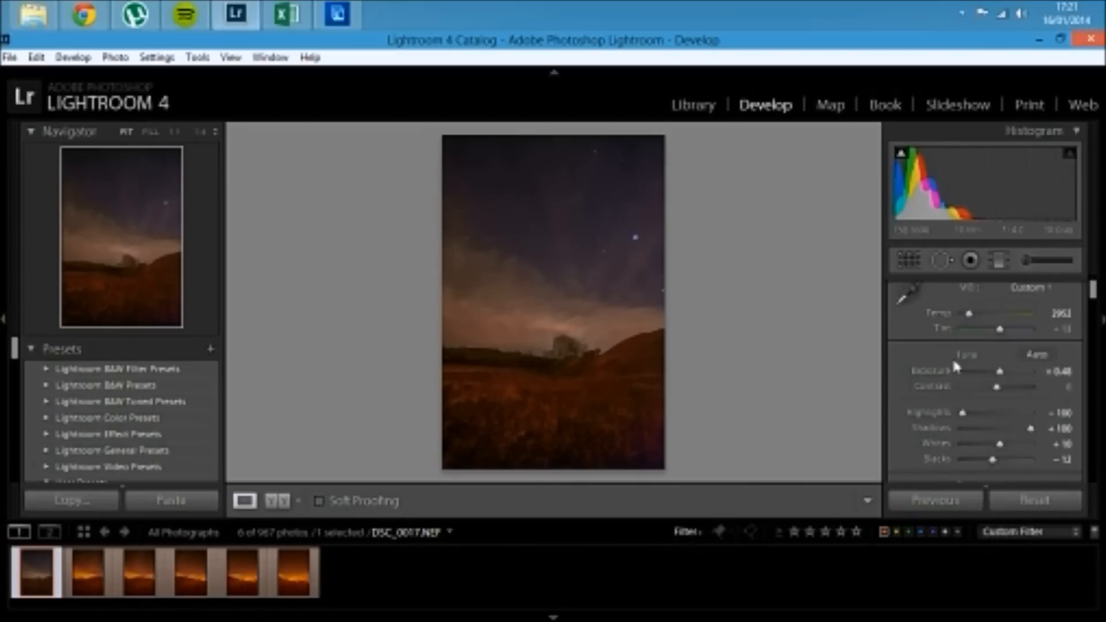
- In Presence, push Clarity to +100 and Saturation to about +29
scroll(down, 3)
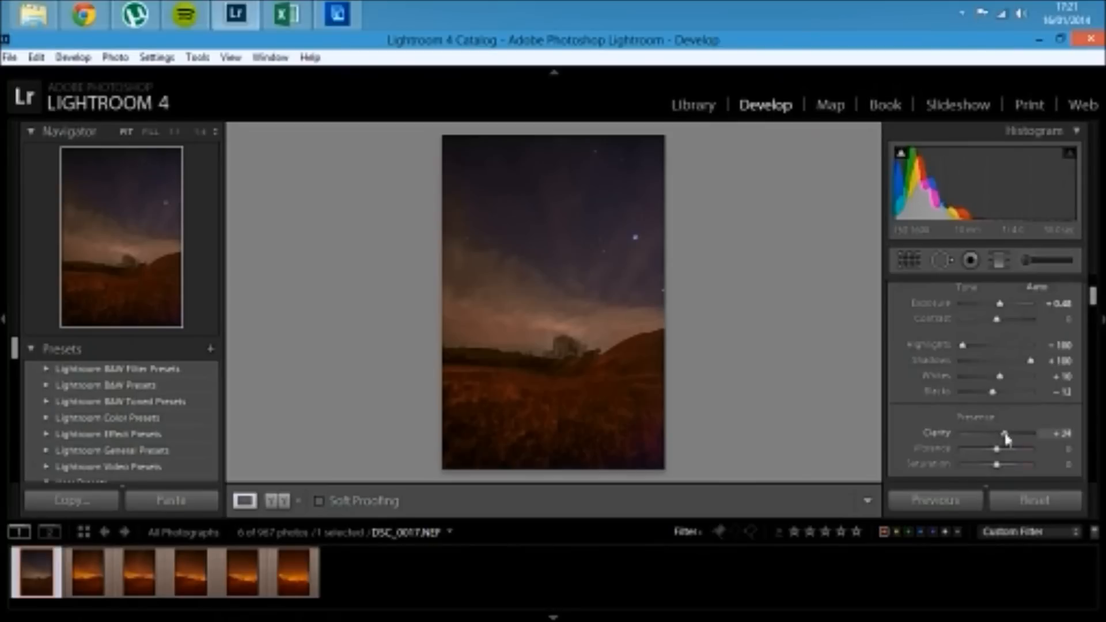
drag(1005, 434, 1037, 434)
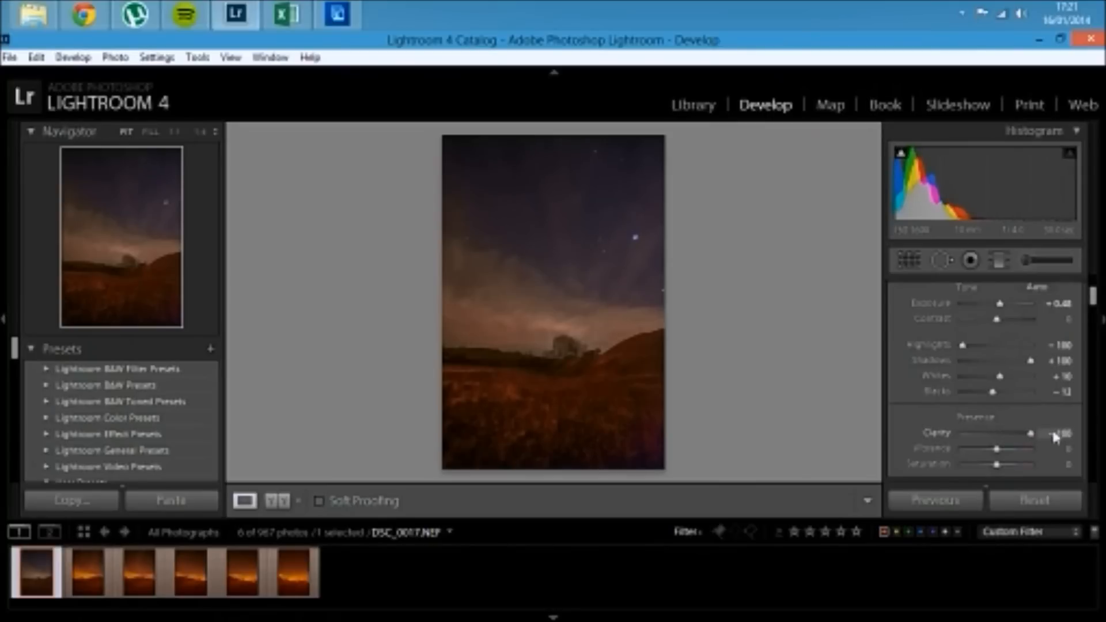
scroll(down, 3)
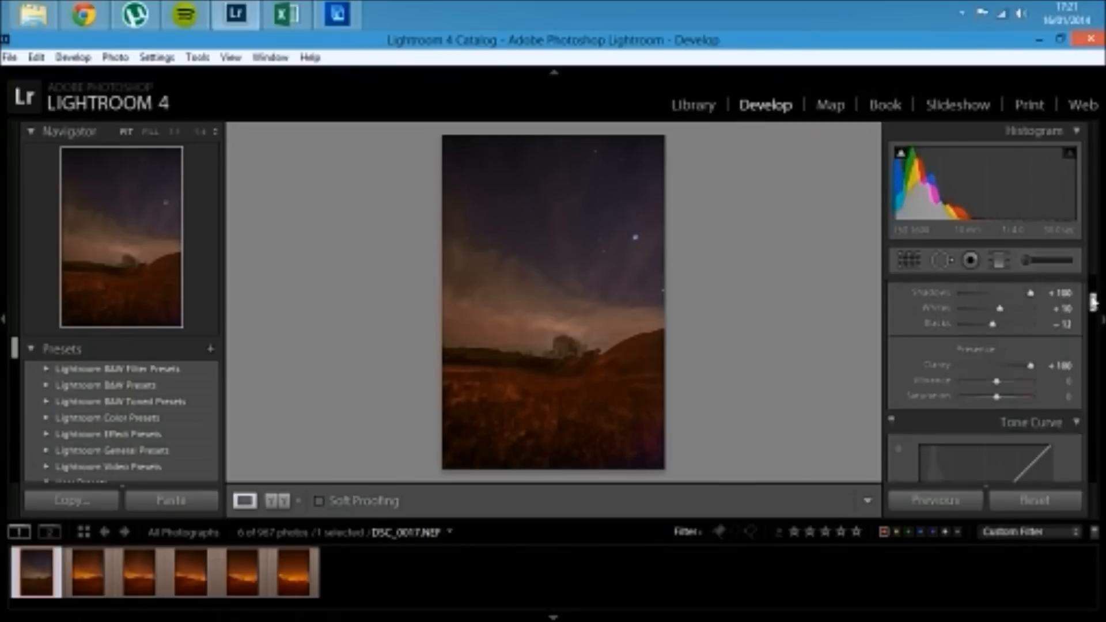
drag(997, 396, 1005, 397)
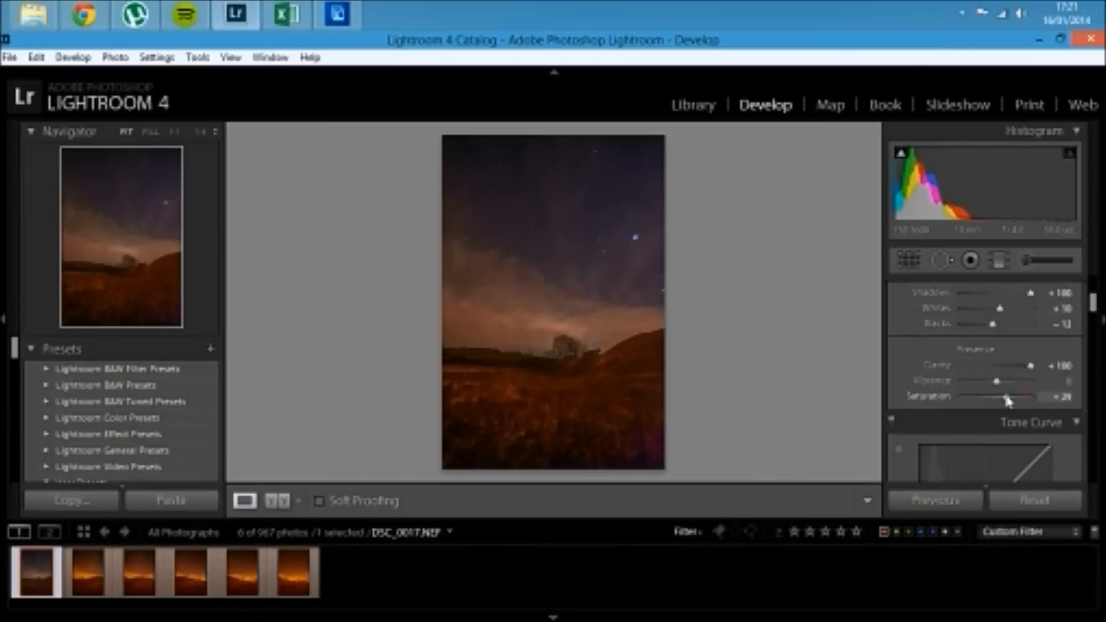
drag(1007, 397, 1030, 396)
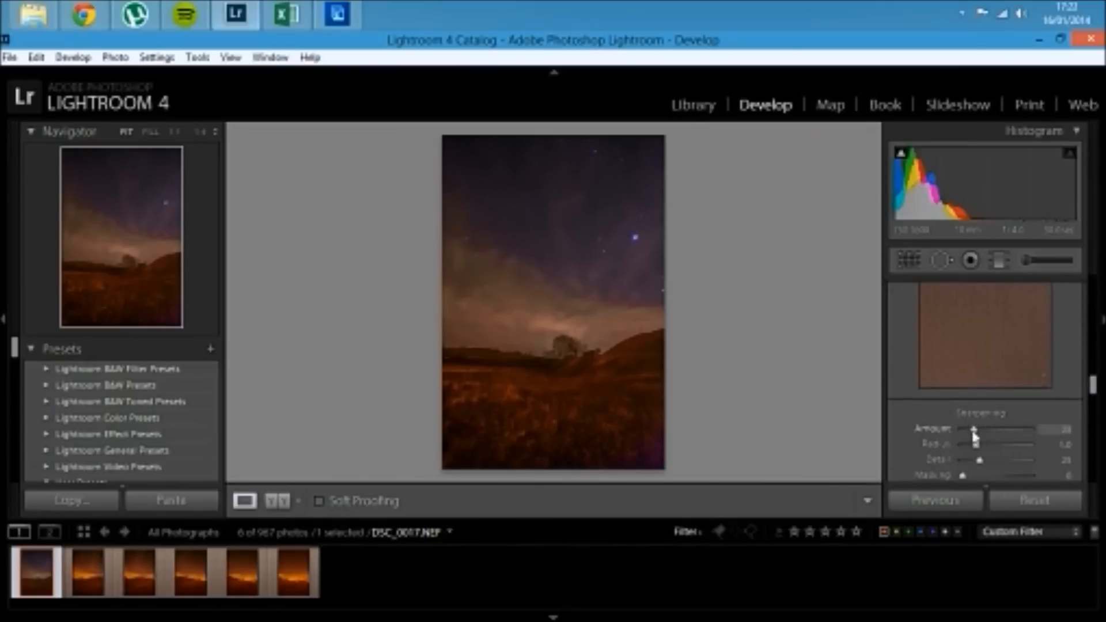
- Set Sharpening Amount to 57 and Masking to about 79 in the Detail panel
drag(976, 429, 988, 430)
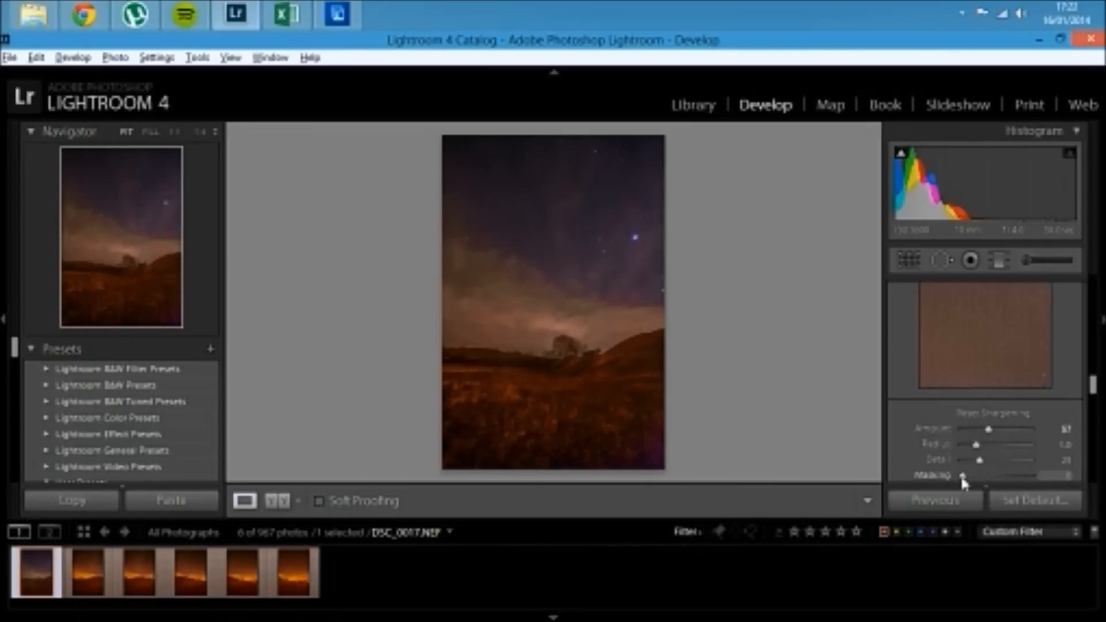
drag(963, 476, 1005, 476)
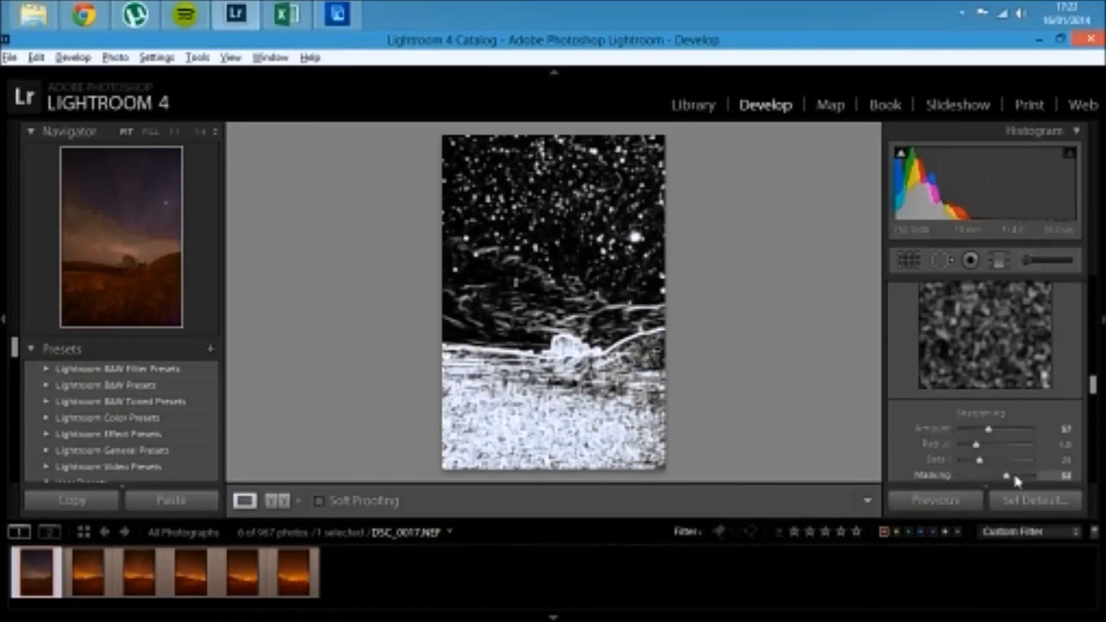
drag(1008, 476, 1017, 476)
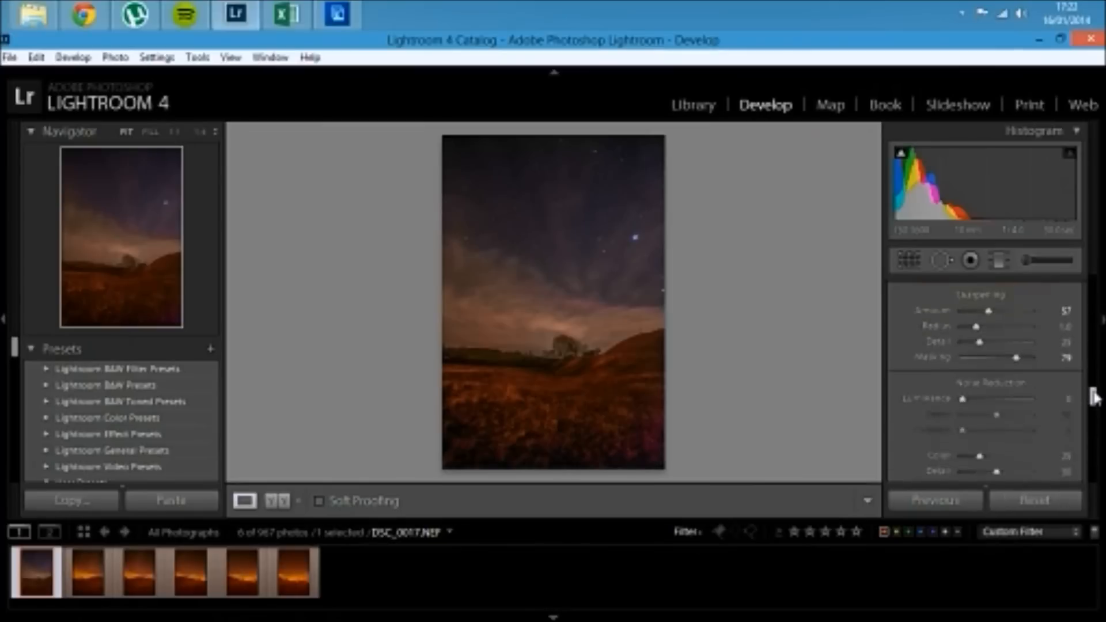
scroll(down, 3)
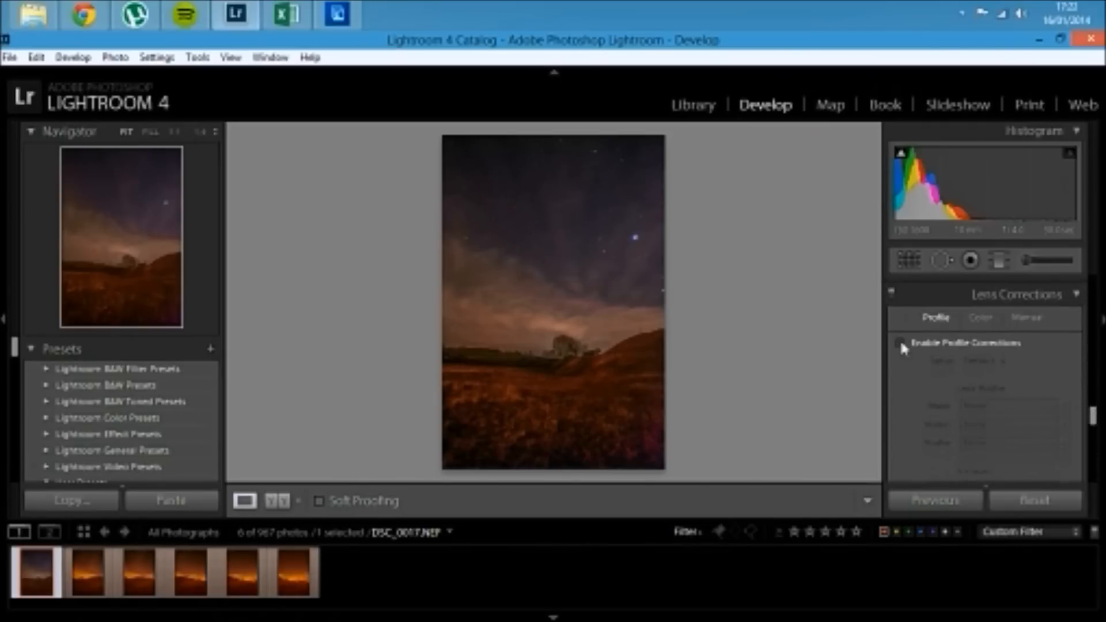
- Enable Profile Corrections so the Sigma 10-20mm lens profile brightens the edges
click(901, 343)
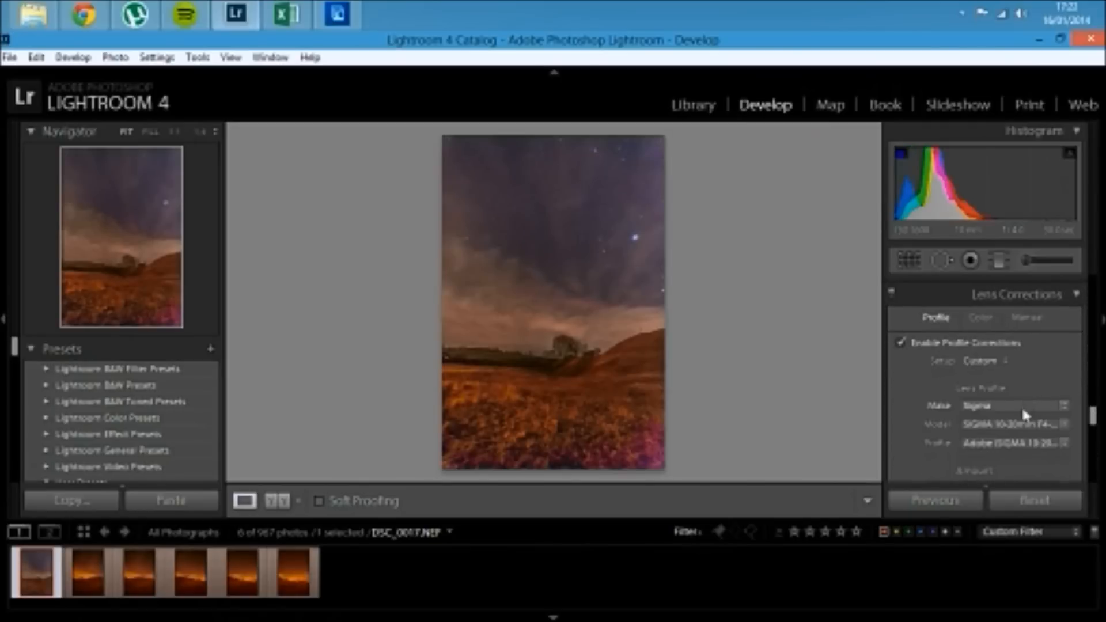
mouse_move(1011, 451)
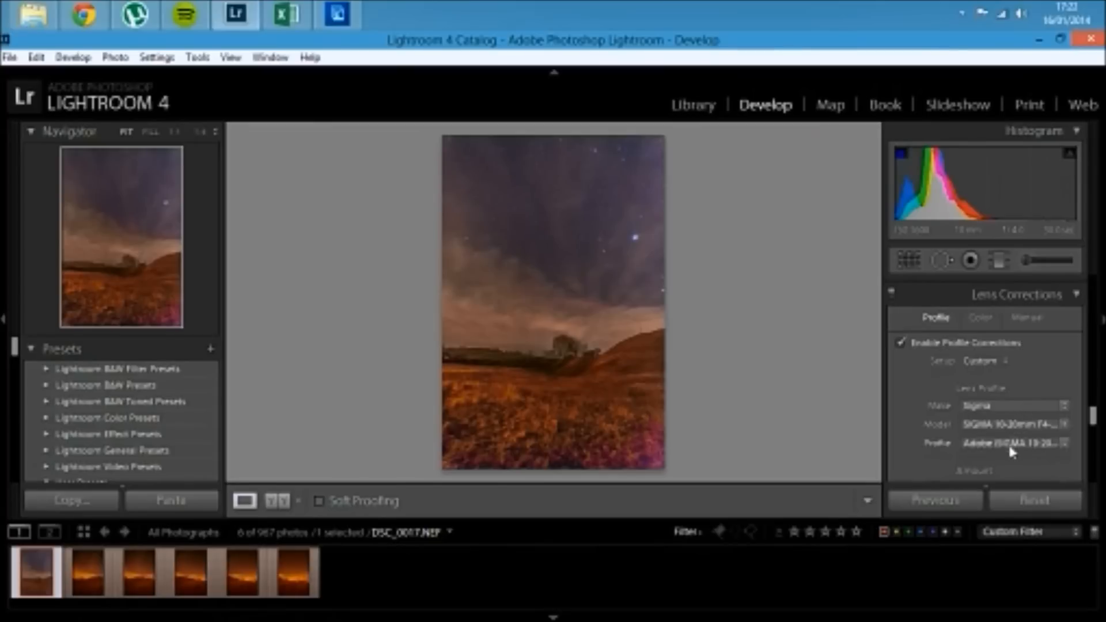
click(981, 289)
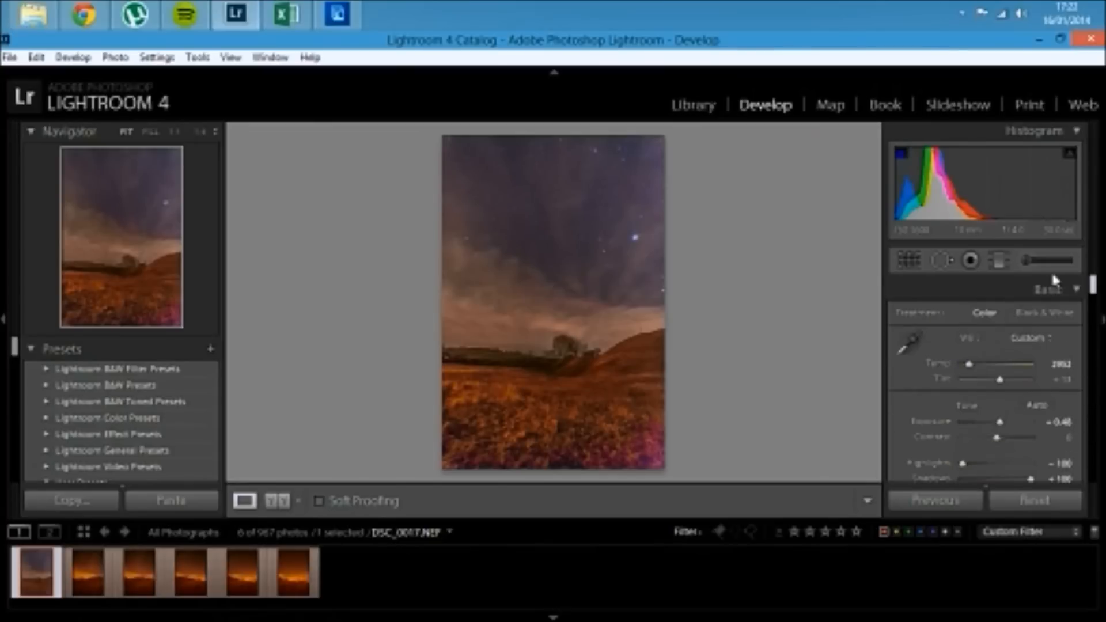
mouse_move(667, 479)
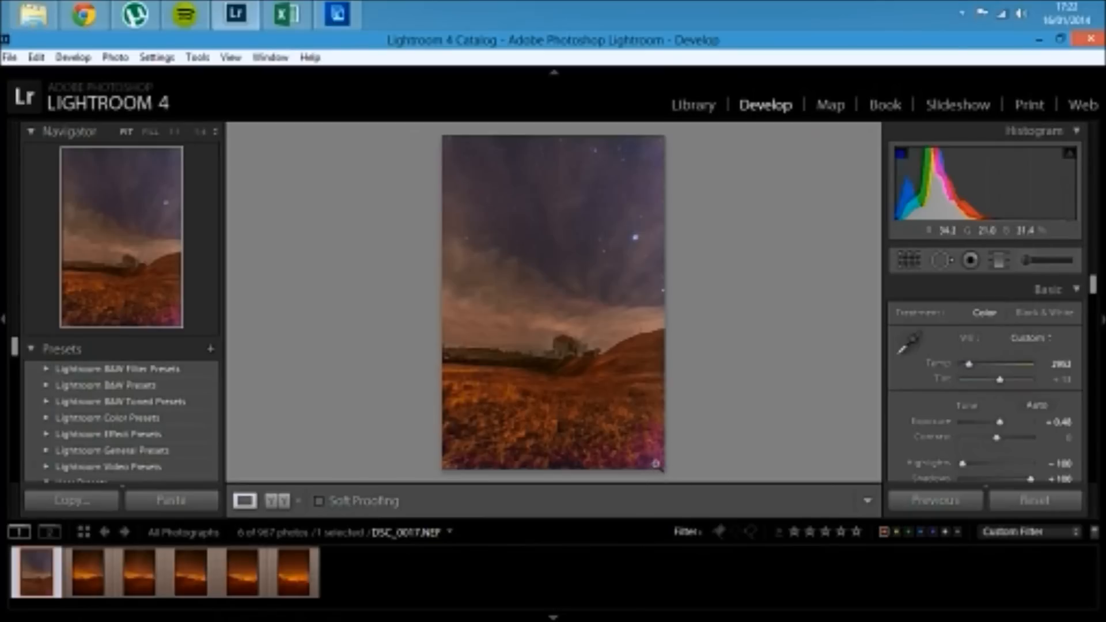
- In HSL Saturation, lower Magenta and pull Red down to -100
scroll(down, 3)
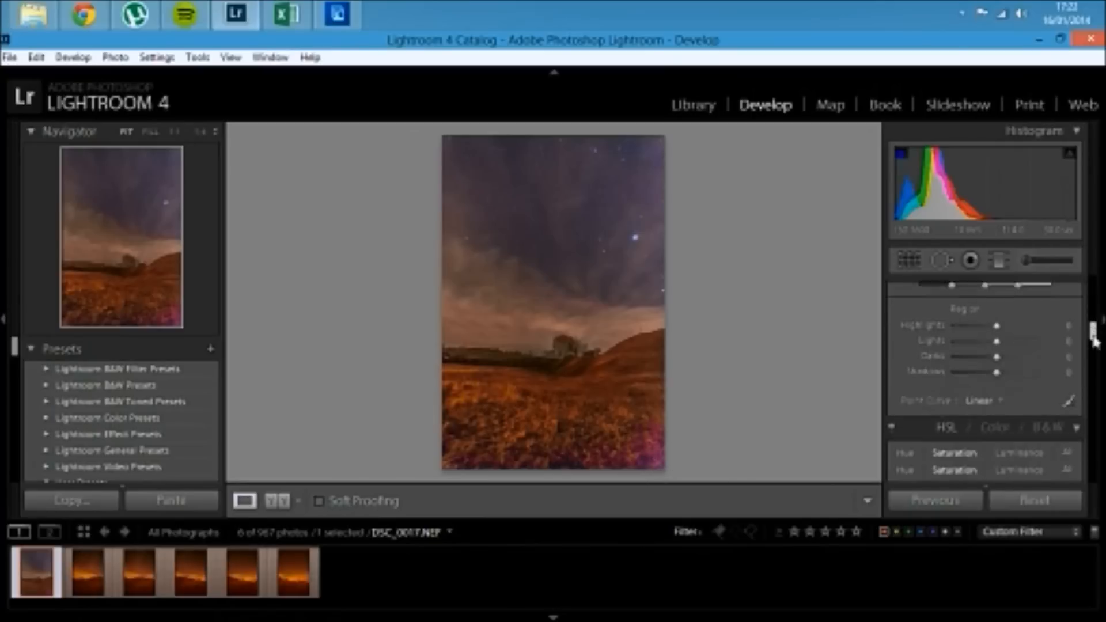
click(954, 301)
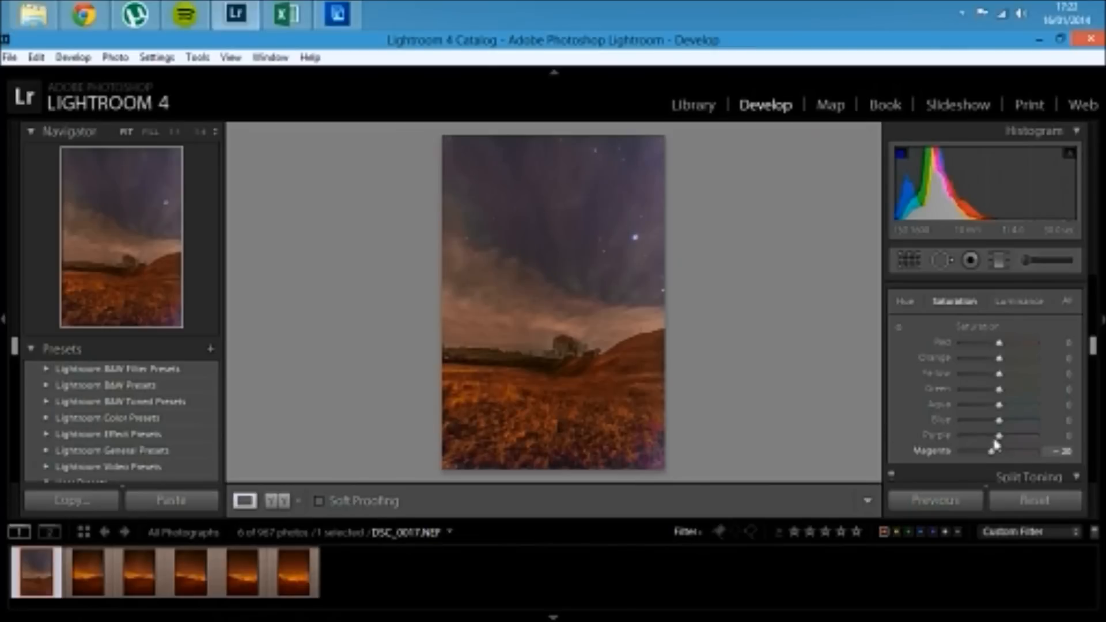
drag(997, 342, 961, 342)
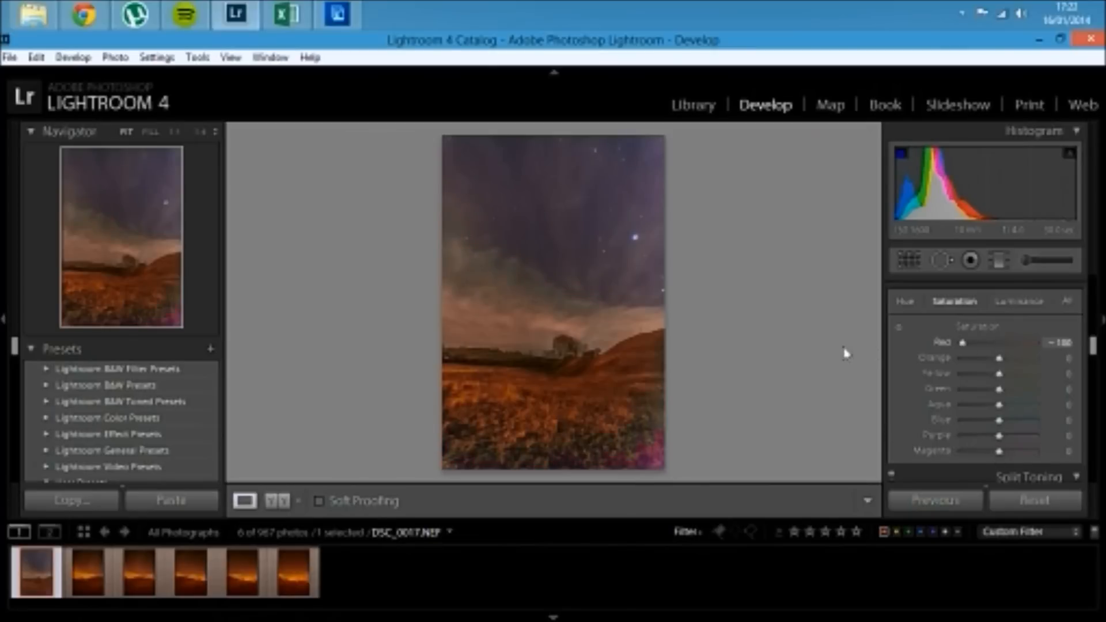
drag(964, 343, 1031, 343)
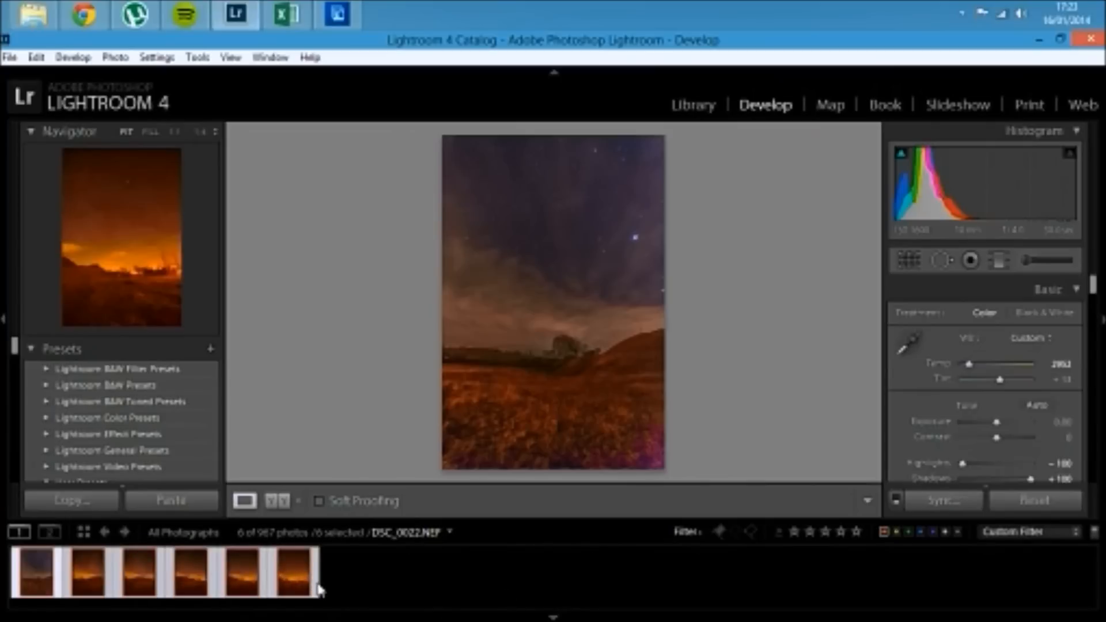
- Synchronize all develop settings from this photo to the six selected filmstrip photos
click(940, 499)
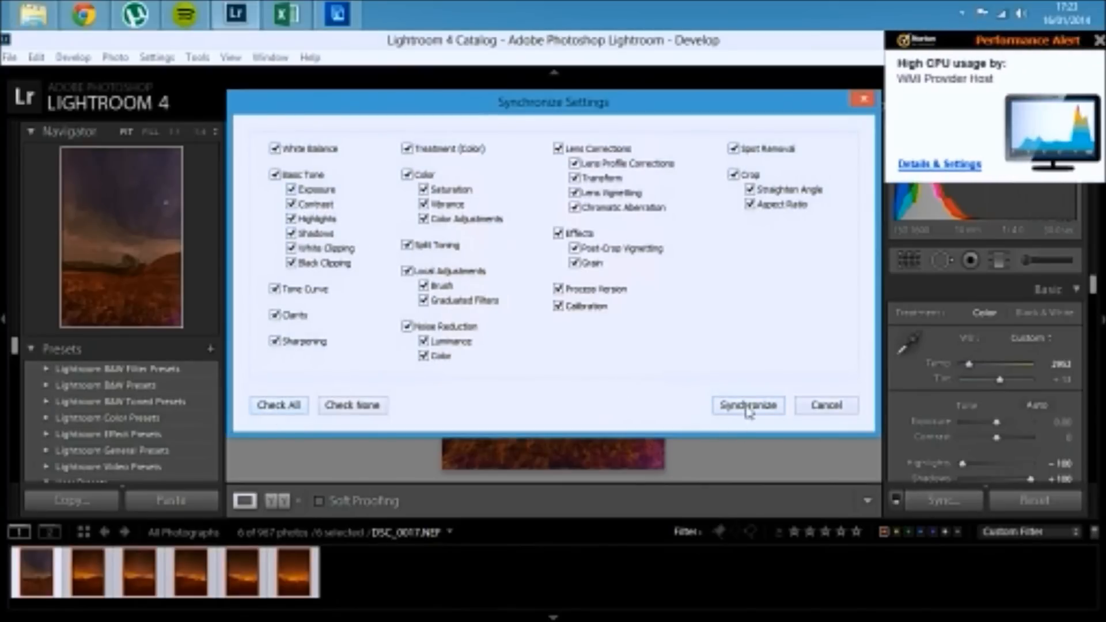
click(746, 405)
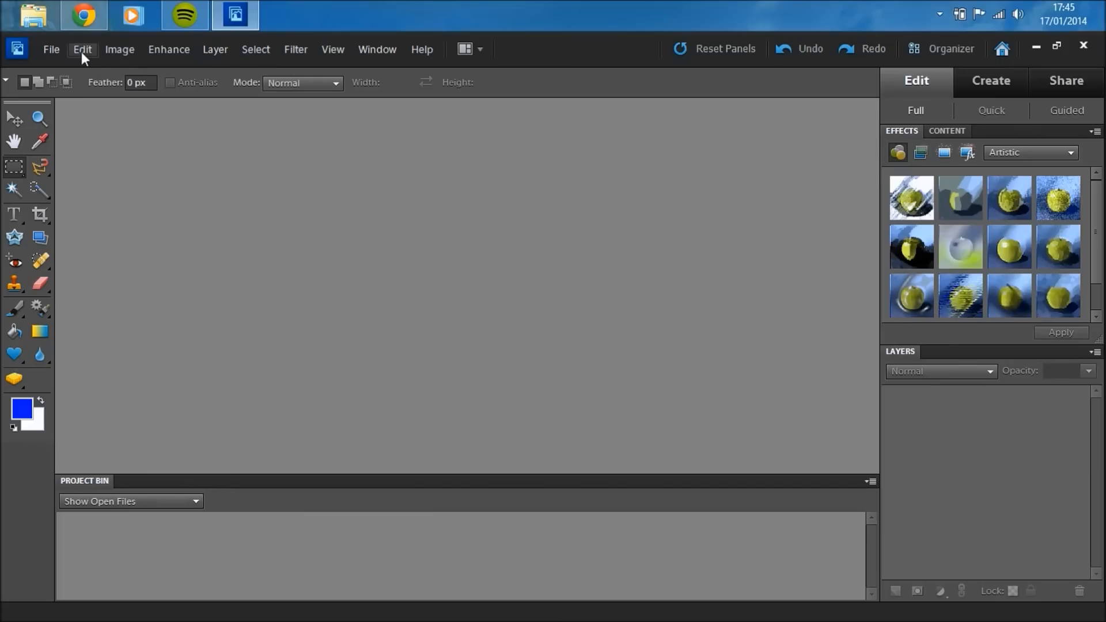
- Start a Photomerge Panorama and add the six subfinal JPEGs from the yt folder as sources
click(51, 49)
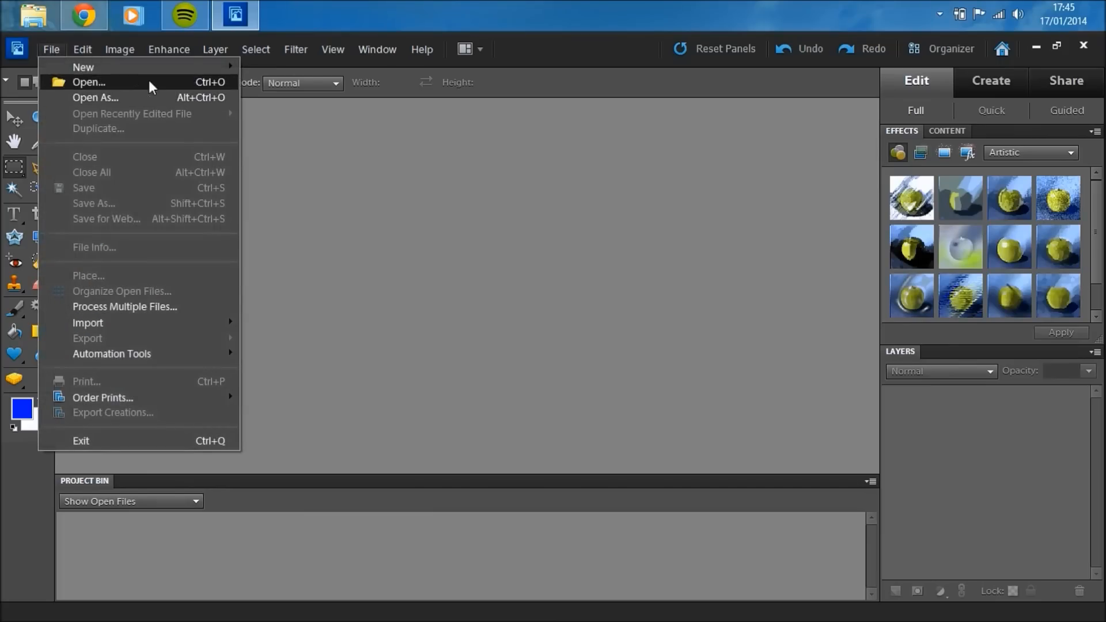
mouse_move(83, 67)
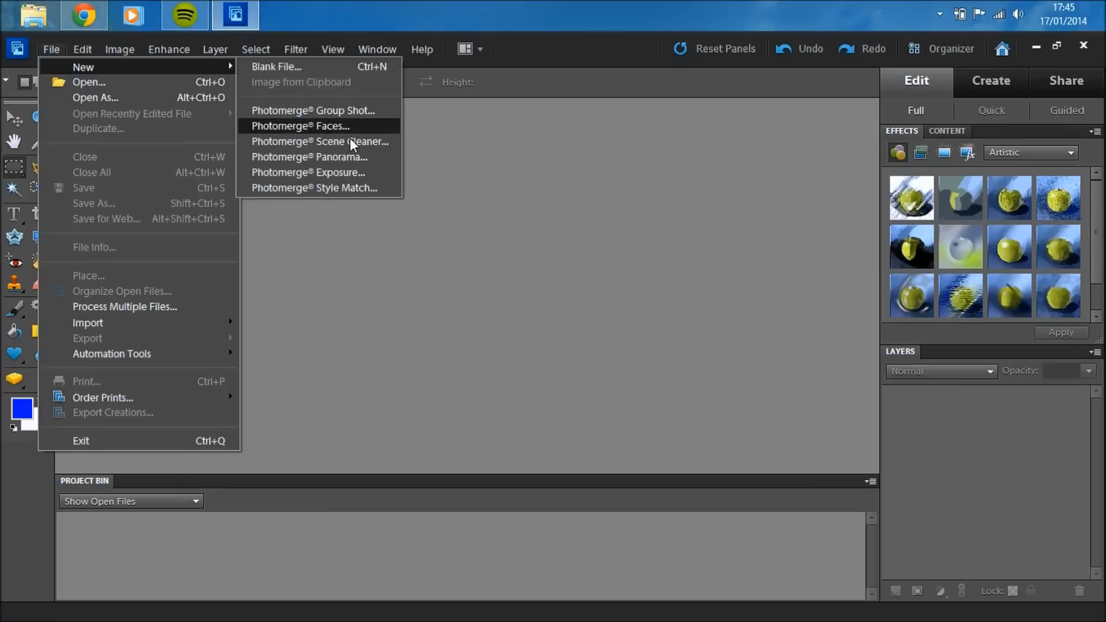
click(342, 163)
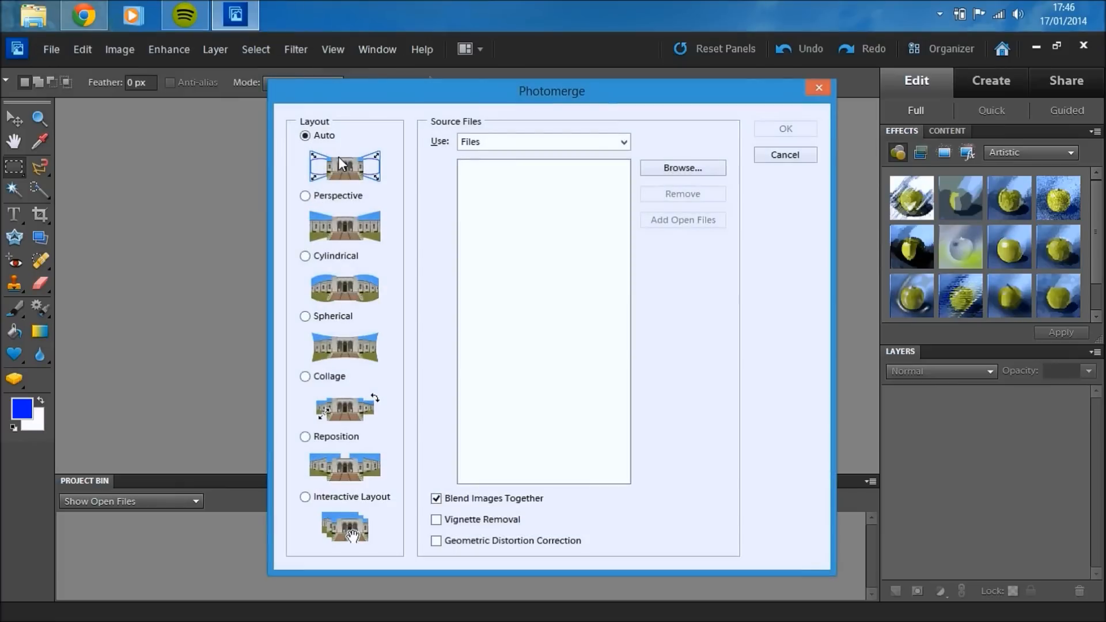
mouse_move(656, 174)
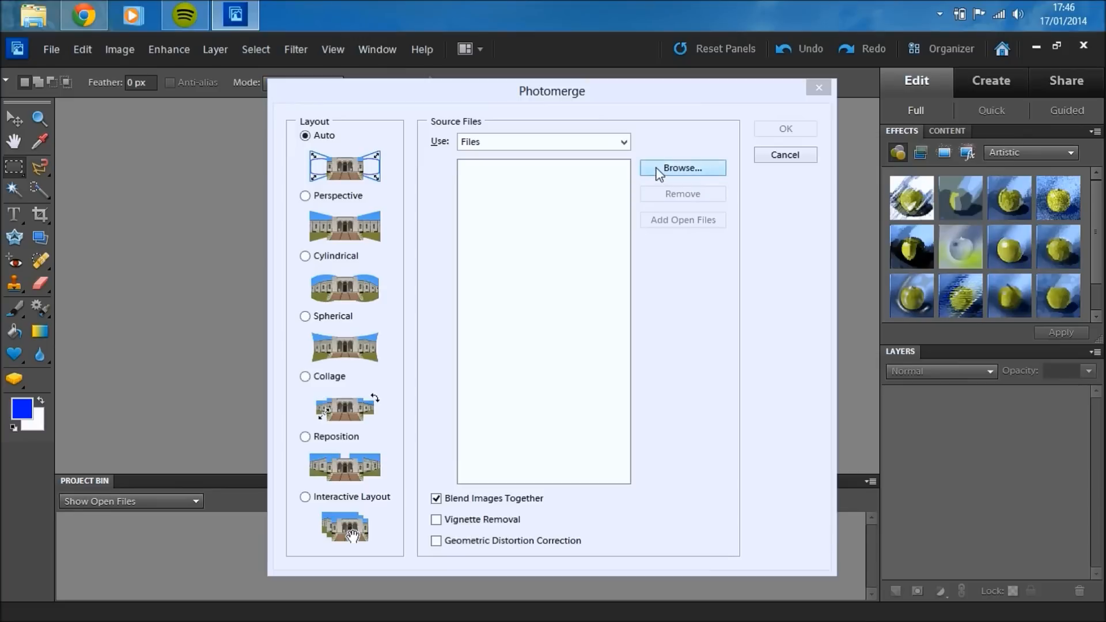
click(681, 168)
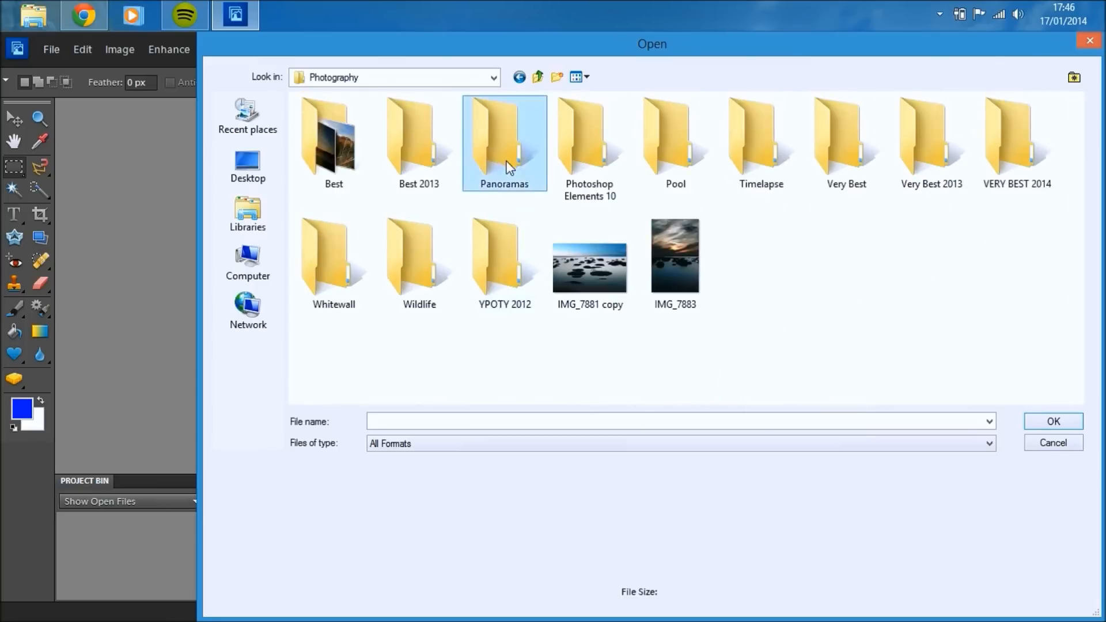
double_click(504, 137)
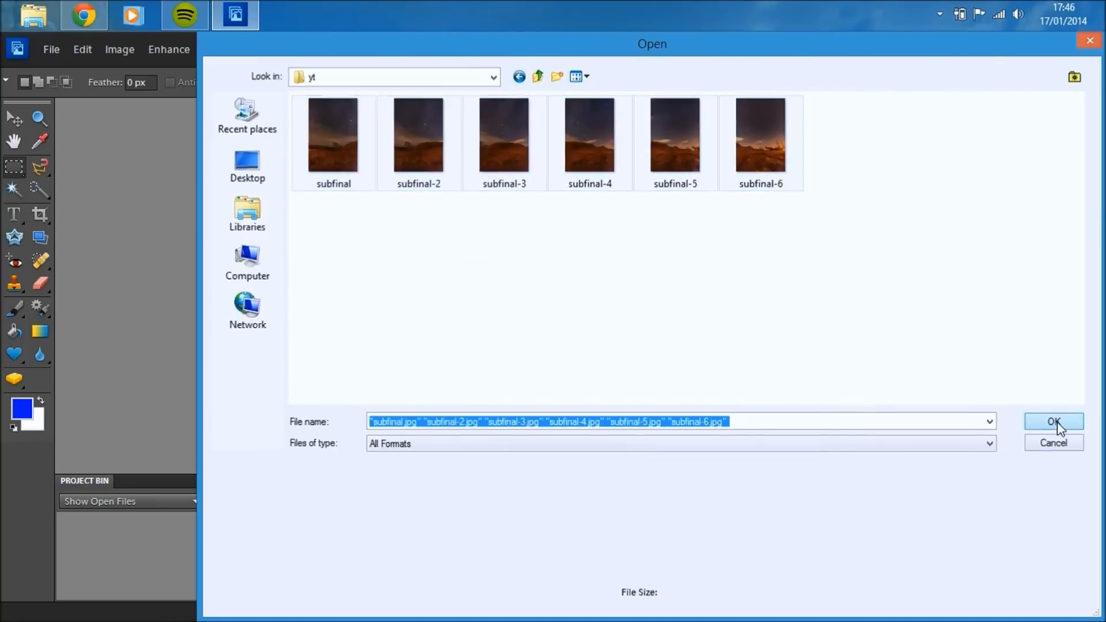
click(1052, 421)
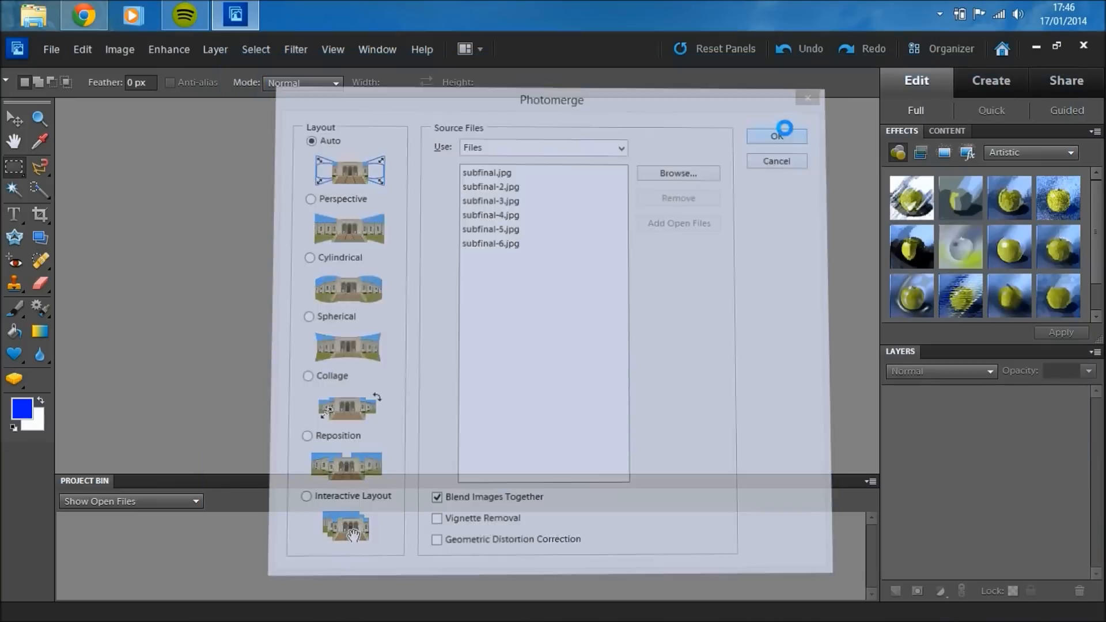
- Stitch the six photos with Auto layout and decline the Clean Edges fill
click(775, 136)
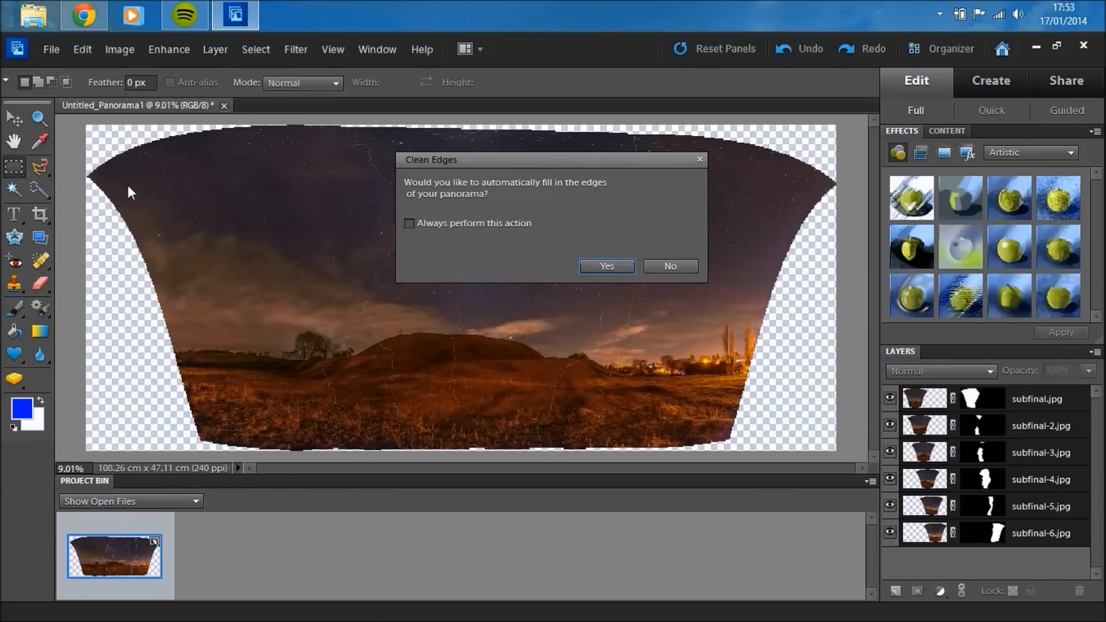
mouse_move(530, 244)
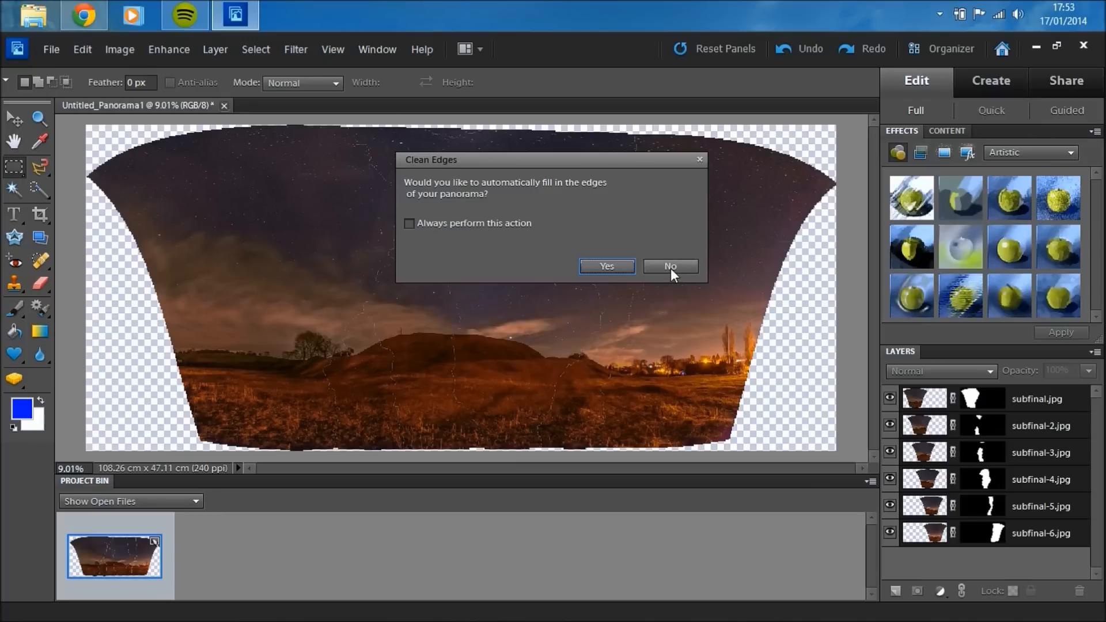
click(668, 266)
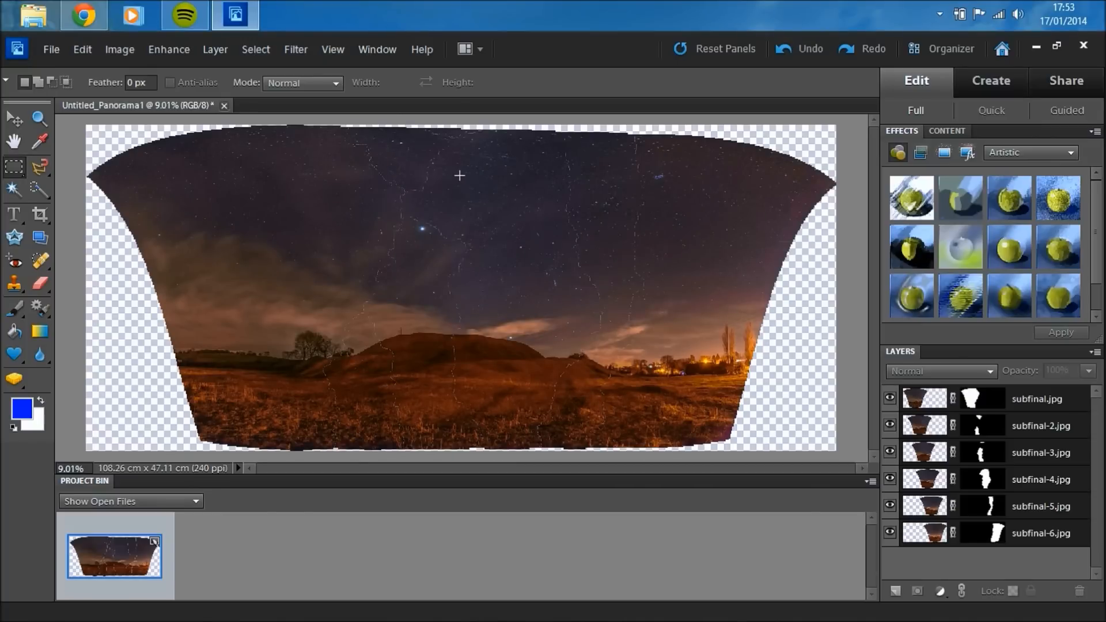
click(40, 215)
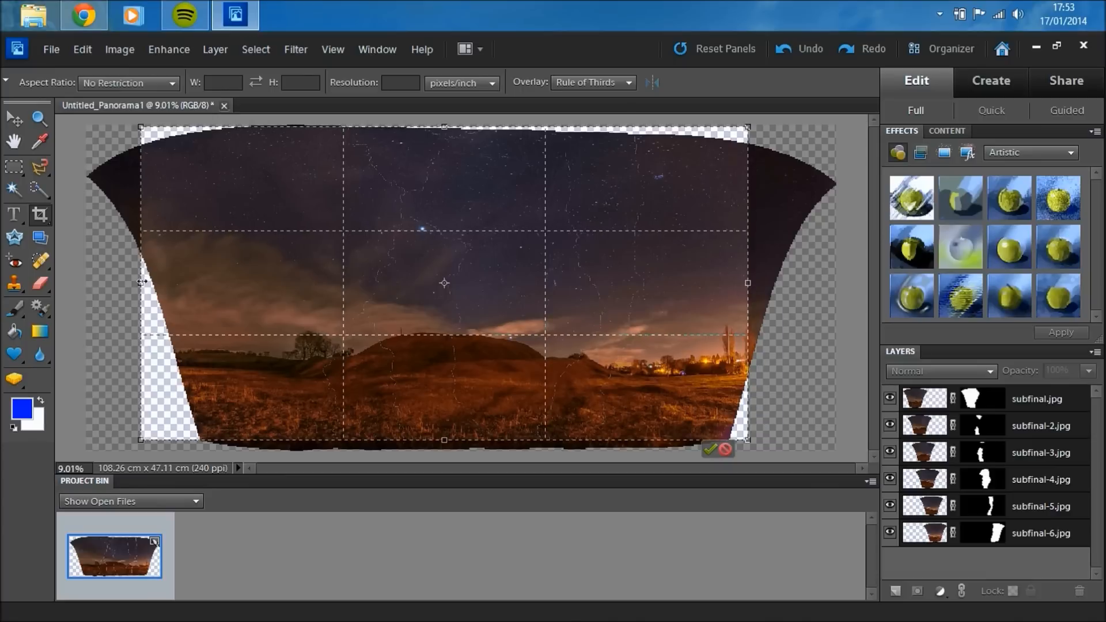
- Drag a crop box inside the panorama to trim the empty curved edges to about 84 × 45 cm
drag(141, 282, 165, 282)
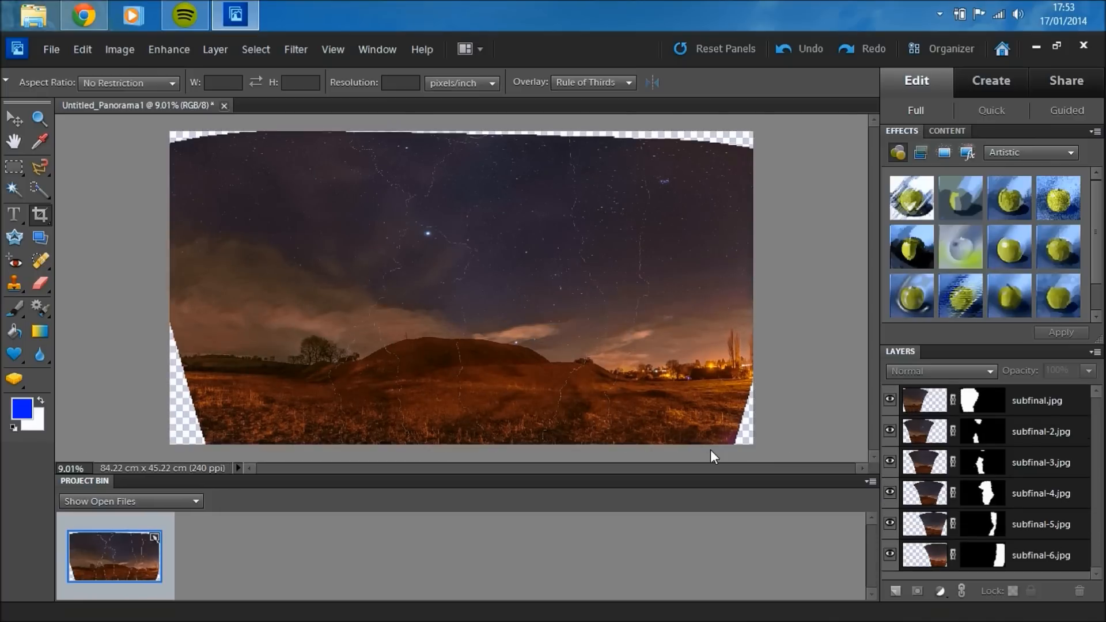
mouse_move(1018, 400)
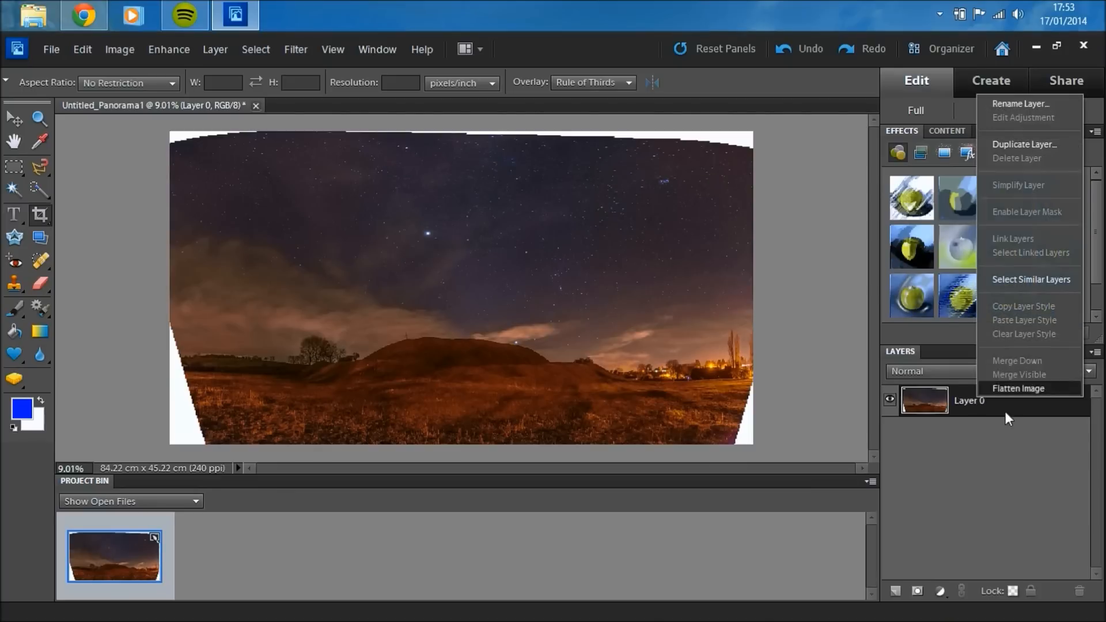
mouse_move(1017, 144)
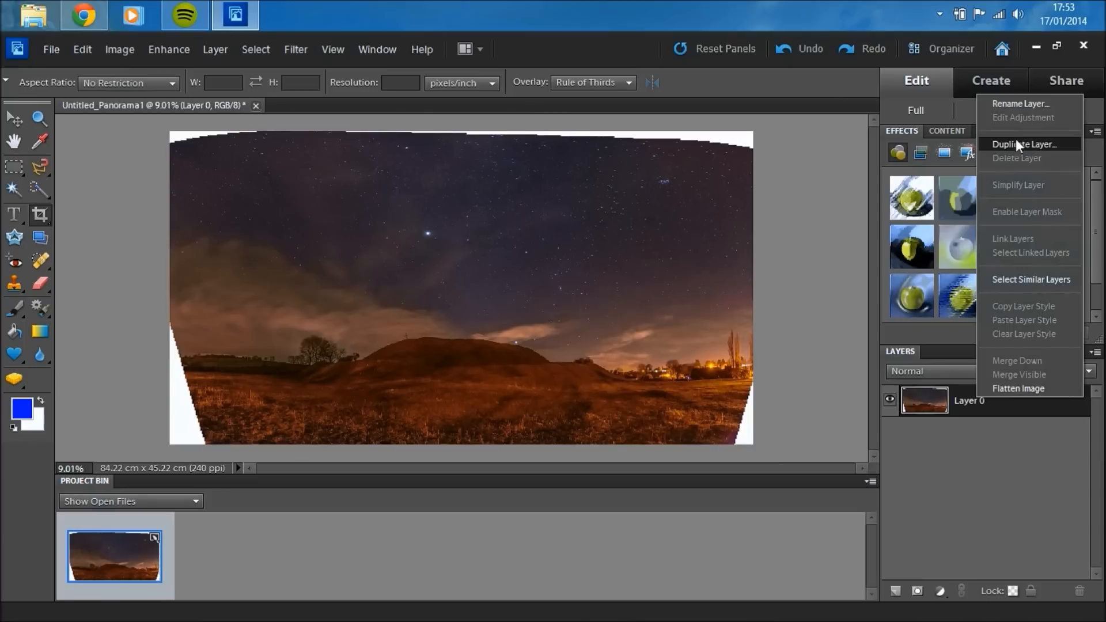
- Duplicate the flattened panorama layer as 'Layer 0 copy'
click(1026, 144)
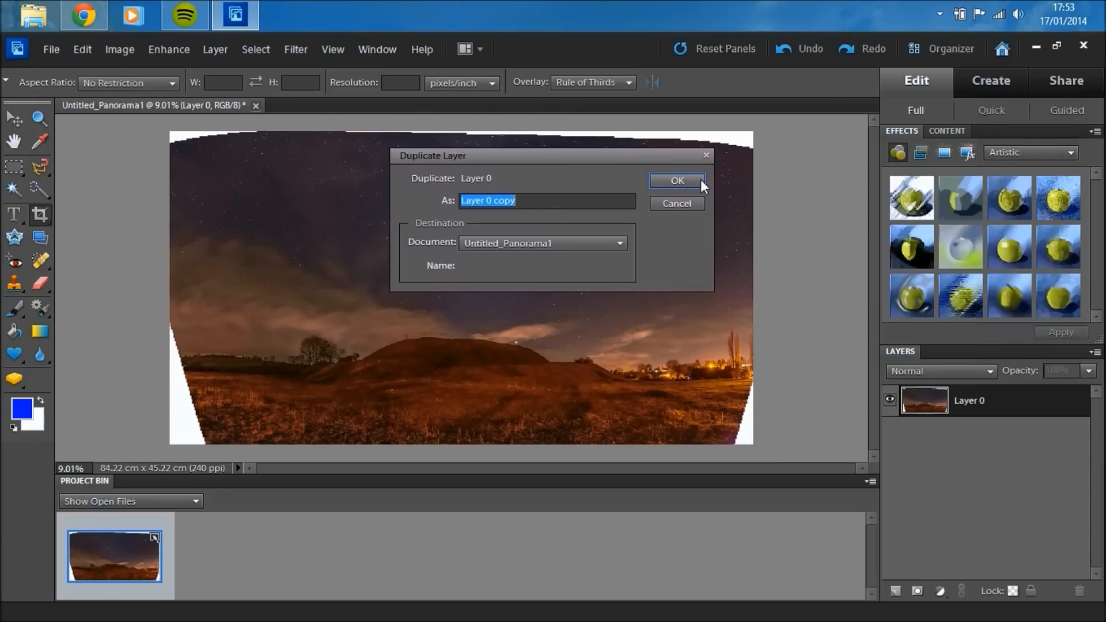
click(675, 181)
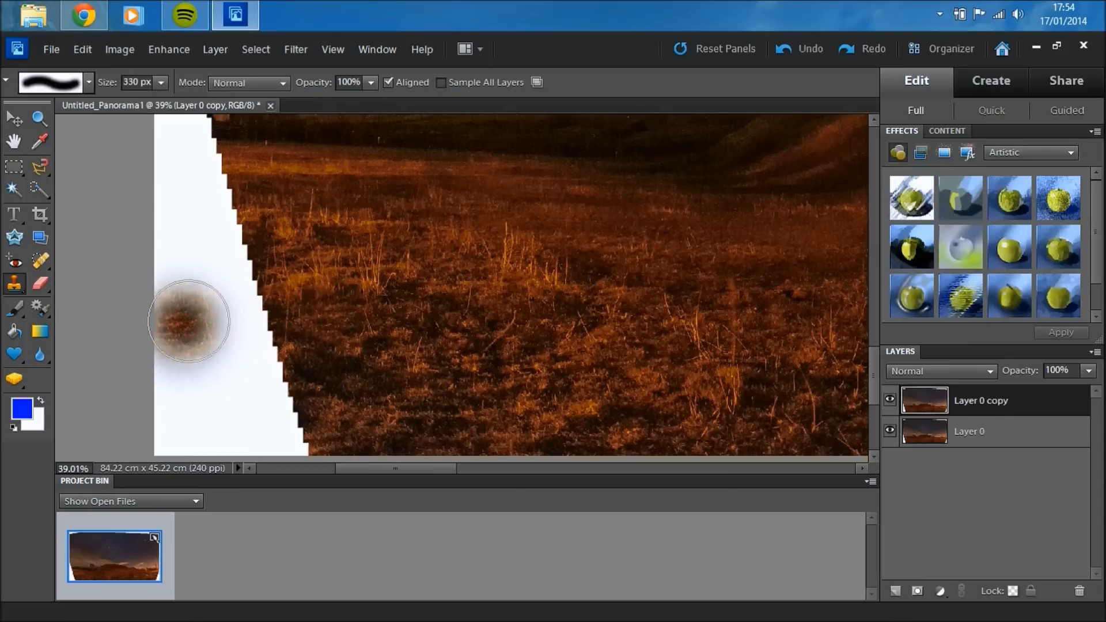
- Clone grass over the white left edge and corner, resampling from the field as needed
drag(188, 321, 246, 321)
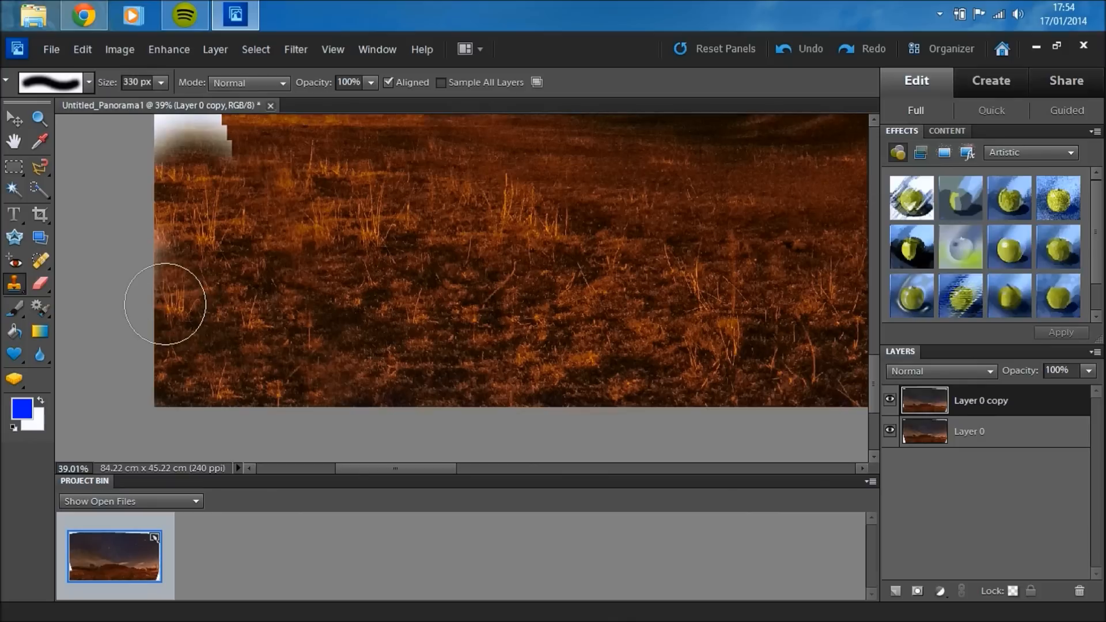
drag(164, 303, 428, 374)
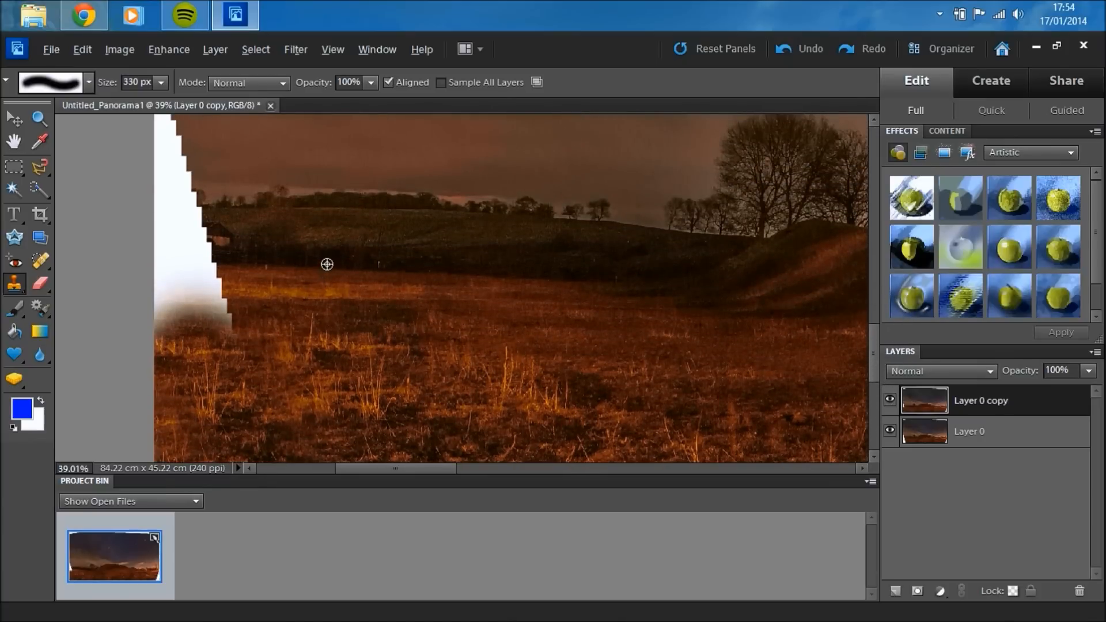
click(208, 256)
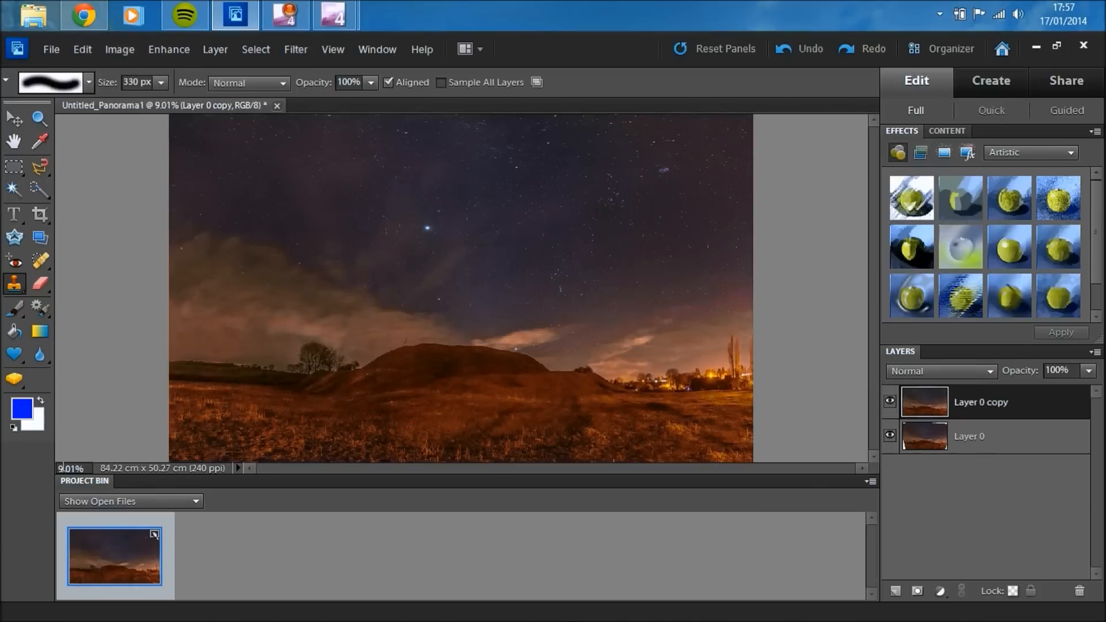
- Save the panorama as a JPEG at Quality 10 Maximum in the yt folder
click(39, 214)
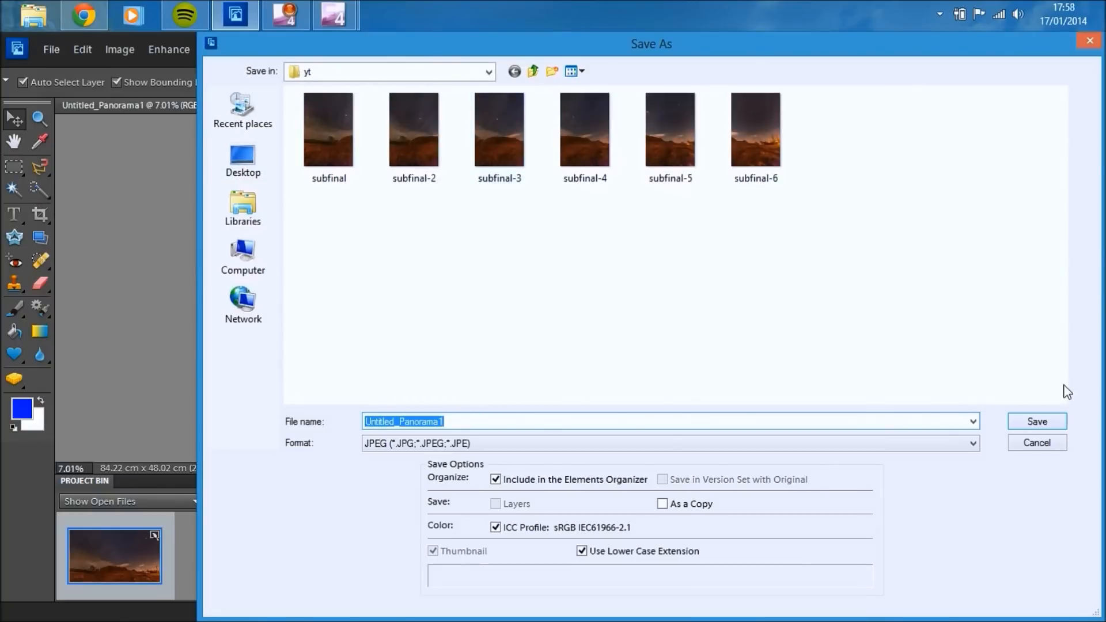
click(1035, 422)
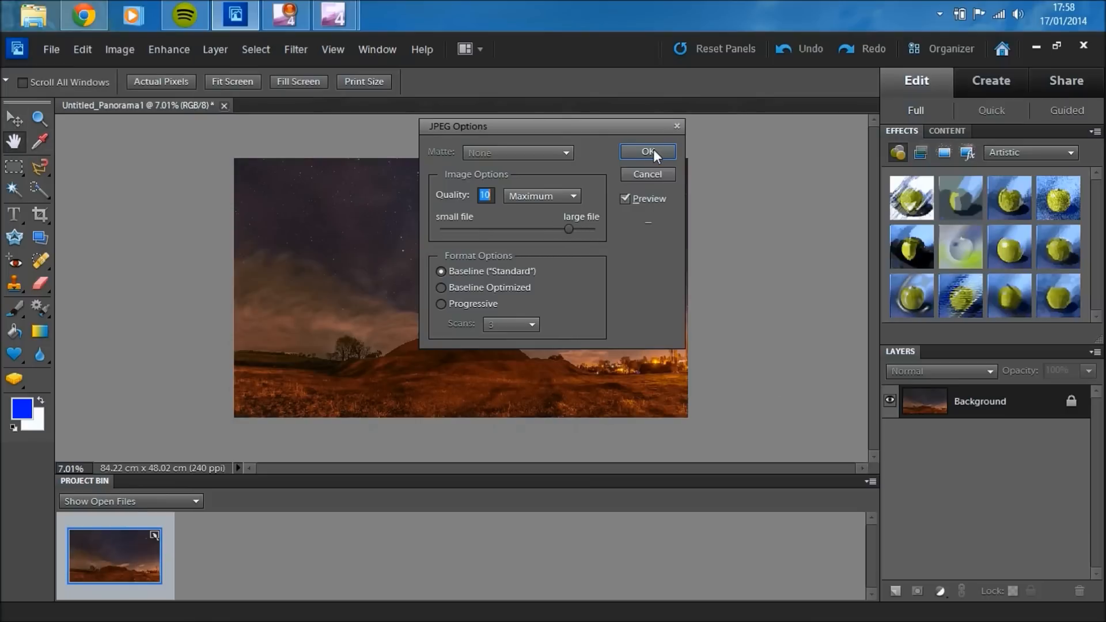
click(646, 152)
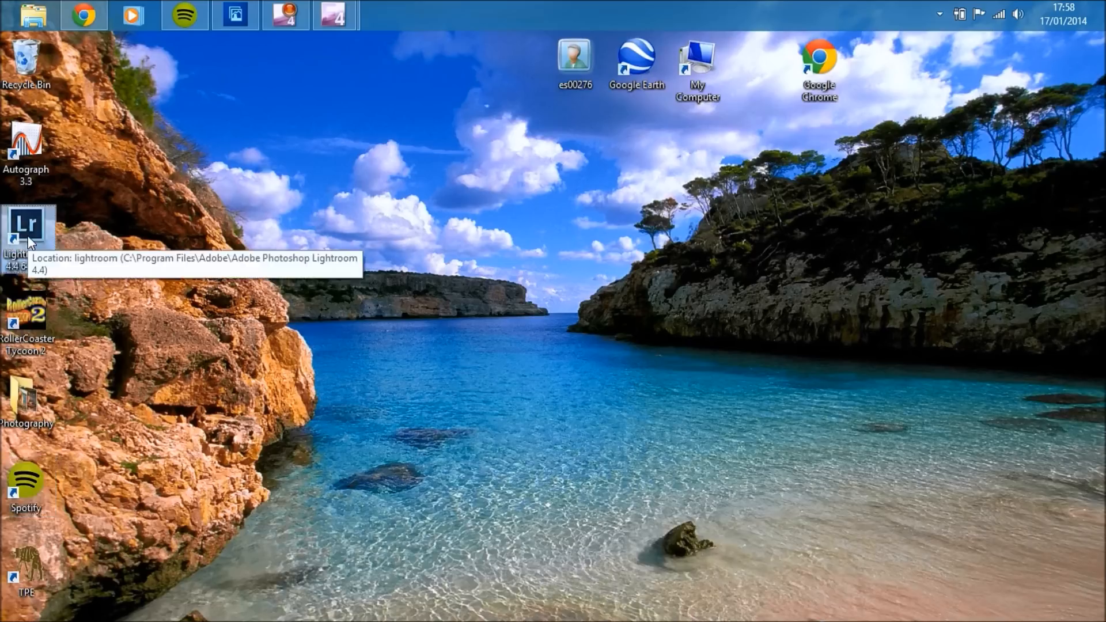
- Launch Lightroom and import Untitled_Panorama1.jpg from the recent folder into the catalog
double_click(26, 226)
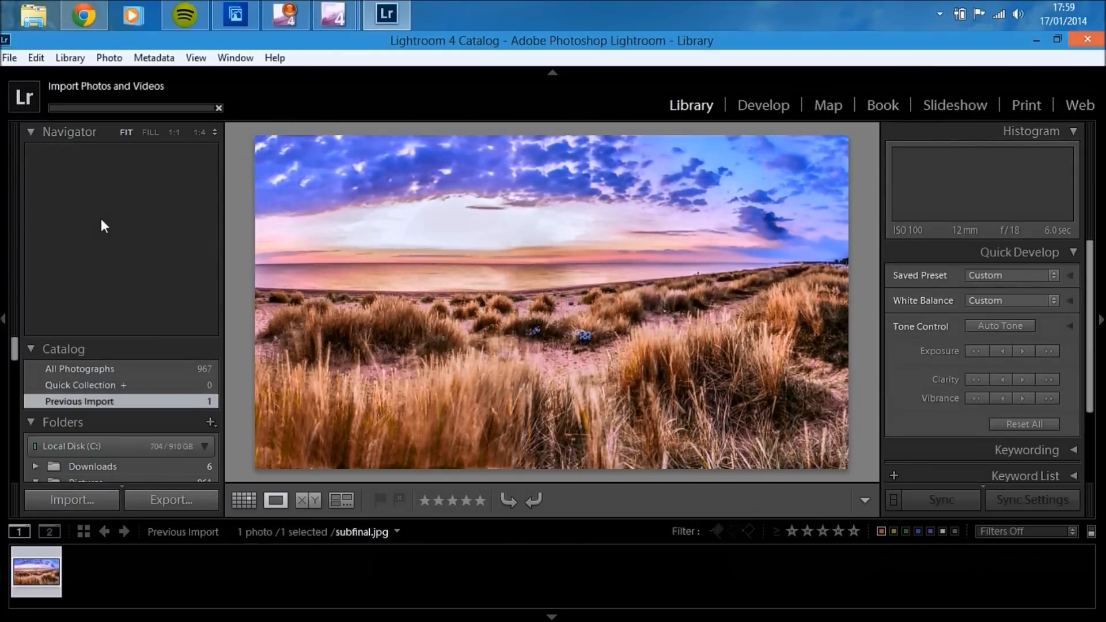
click(70, 499)
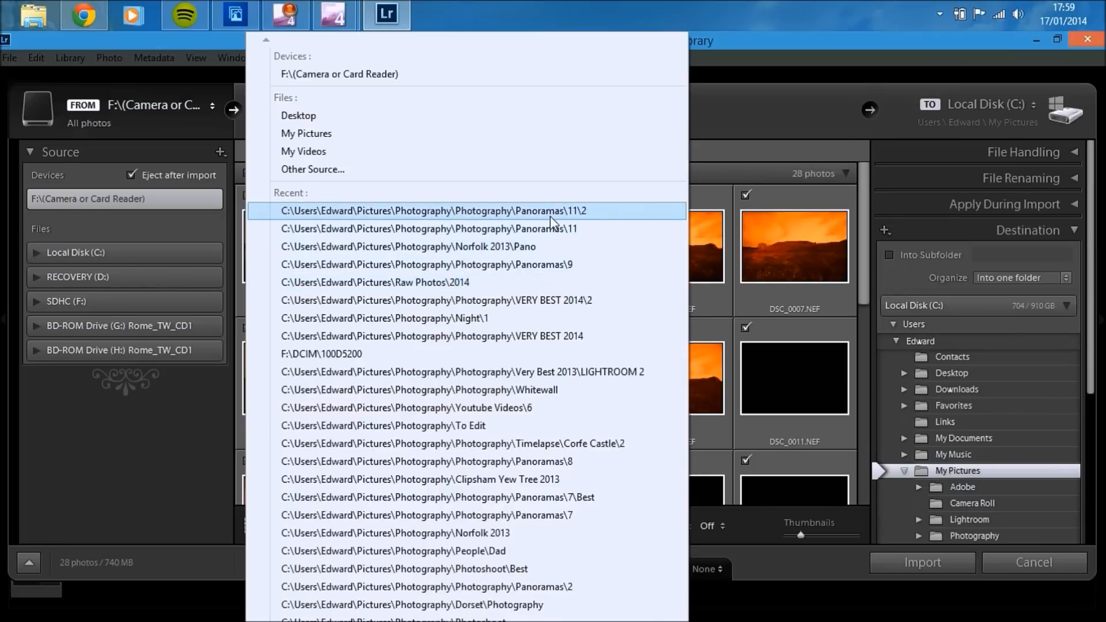
click(429, 209)
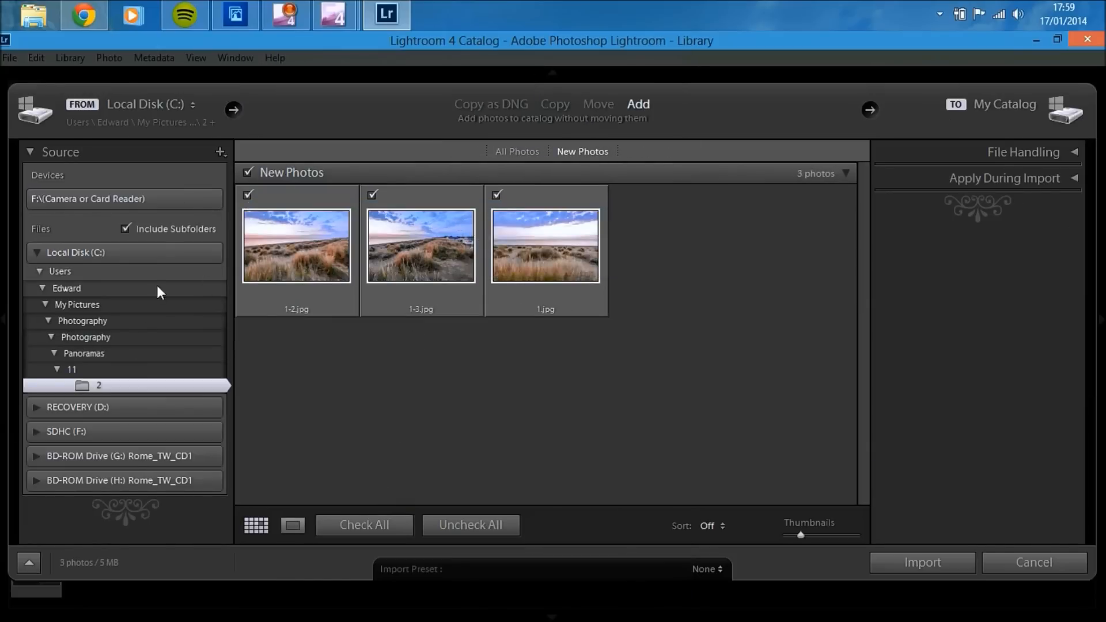
click(72, 369)
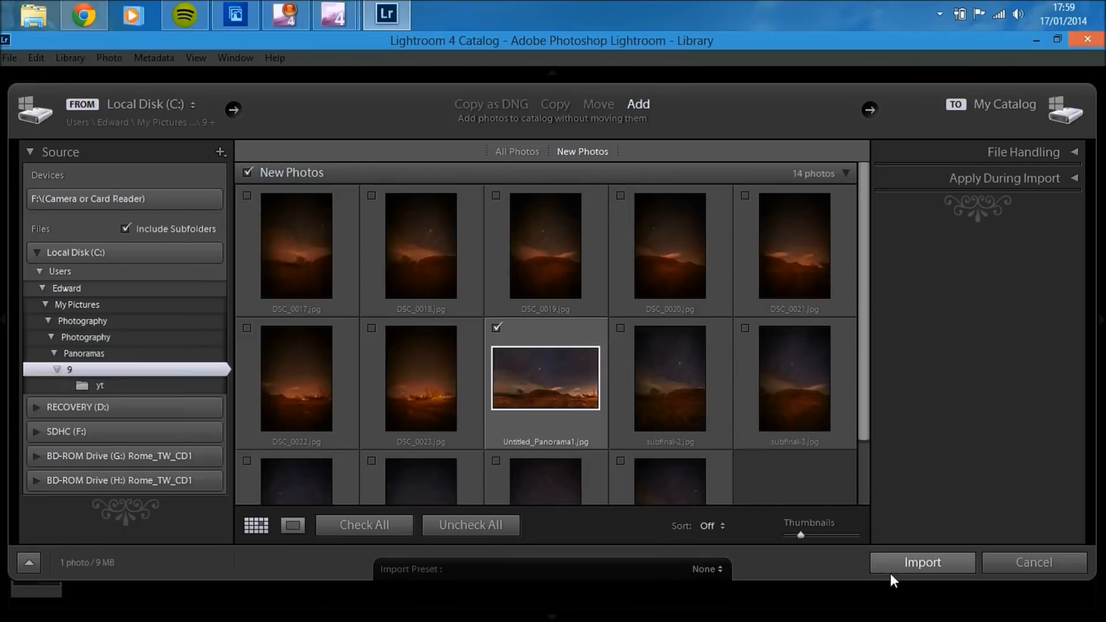
click(922, 563)
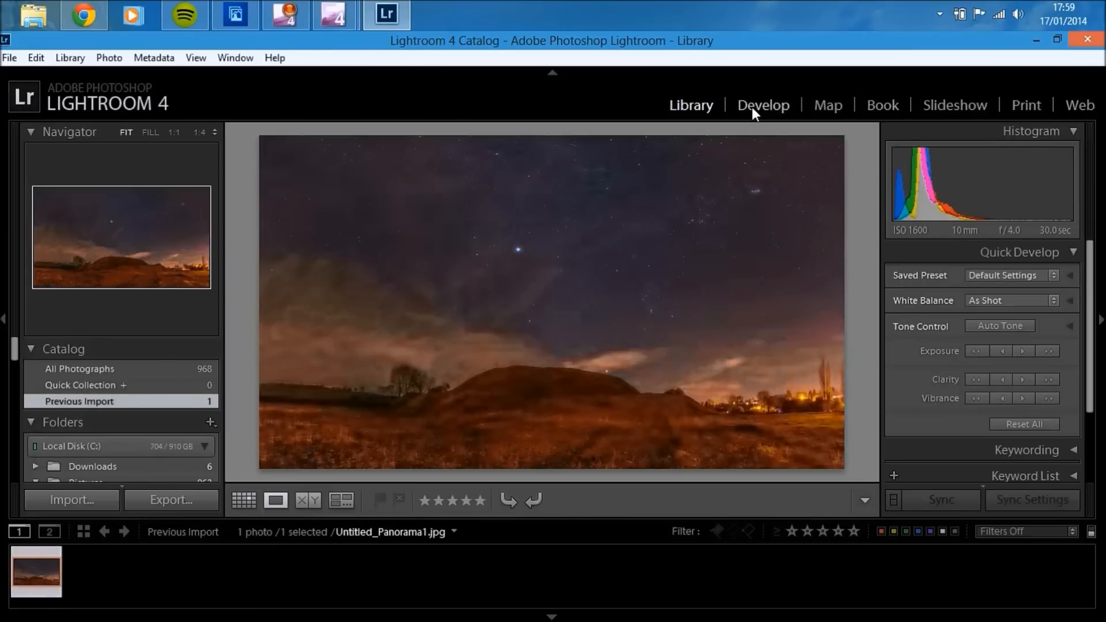
- In Develop, set Shadows +100, Whites +24, Blacks -33 and Exposure +0.12
click(763, 105)
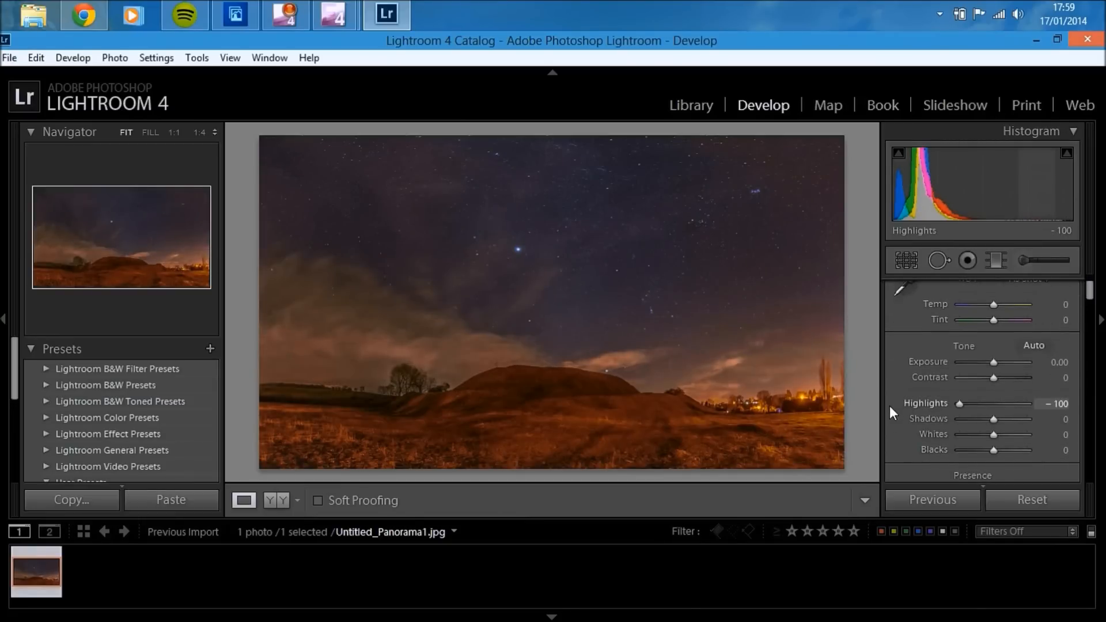
drag(994, 418, 1034, 419)
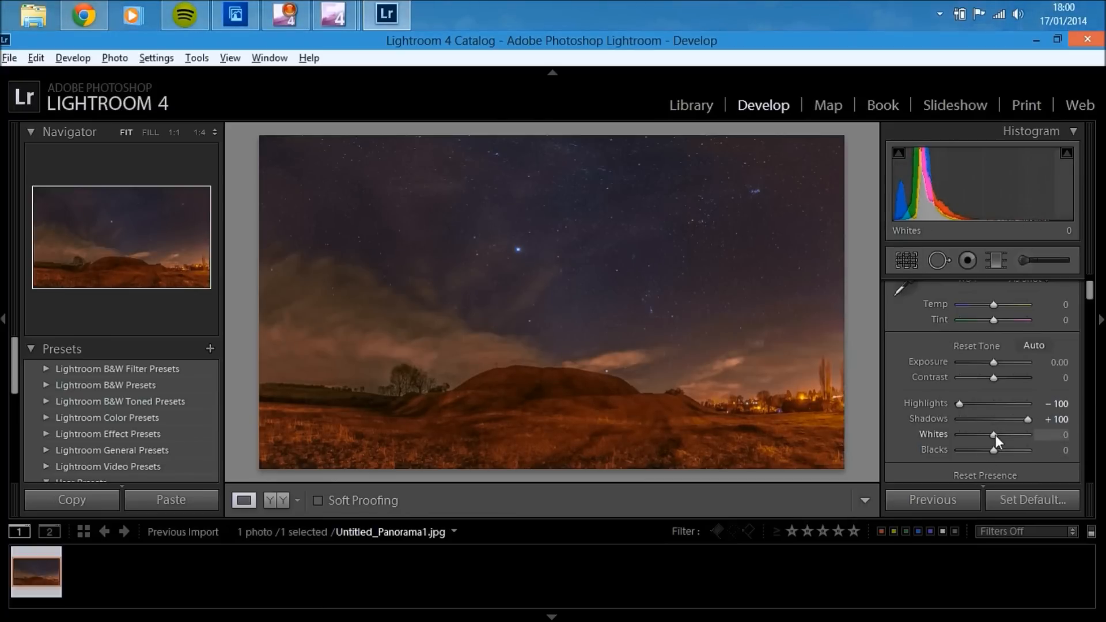
drag(998, 434, 1010, 434)
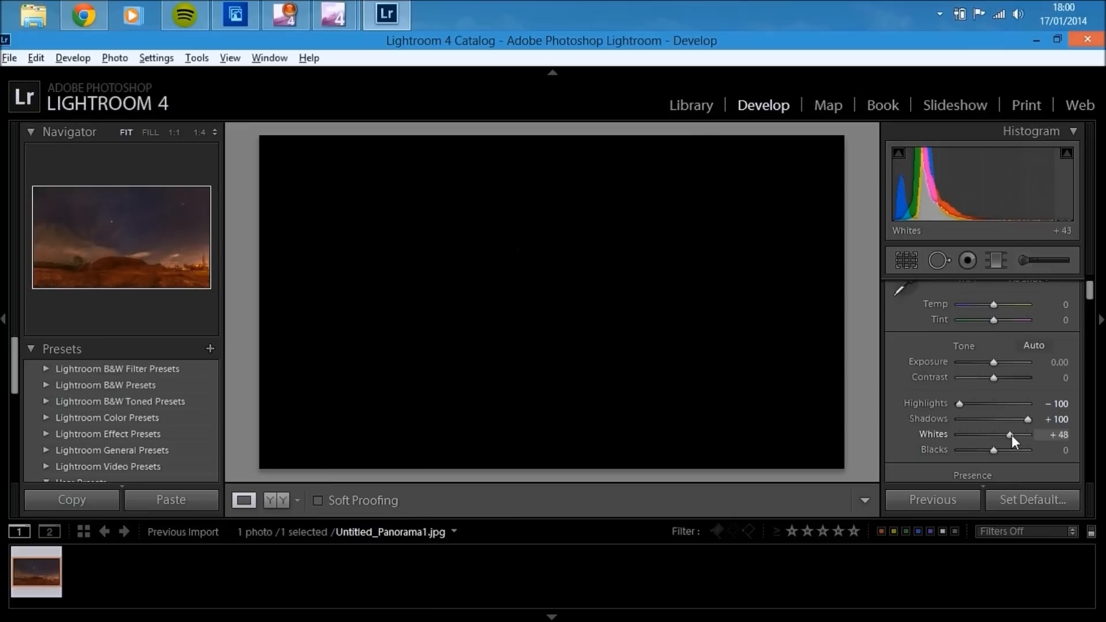
drag(1009, 435, 1005, 434)
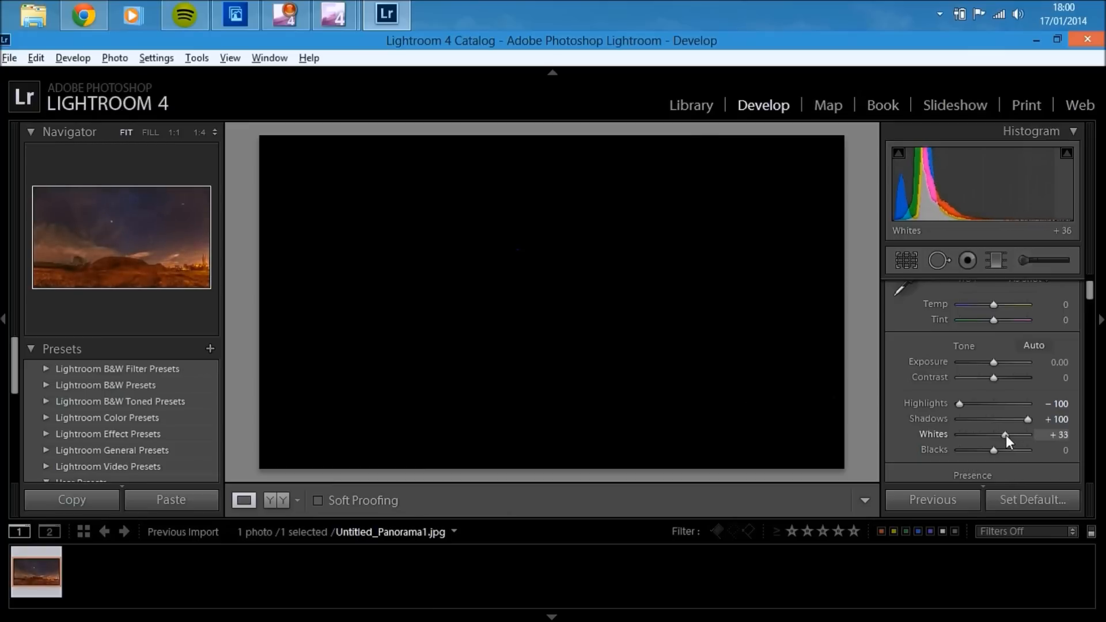
drag(1011, 436, 995, 452)
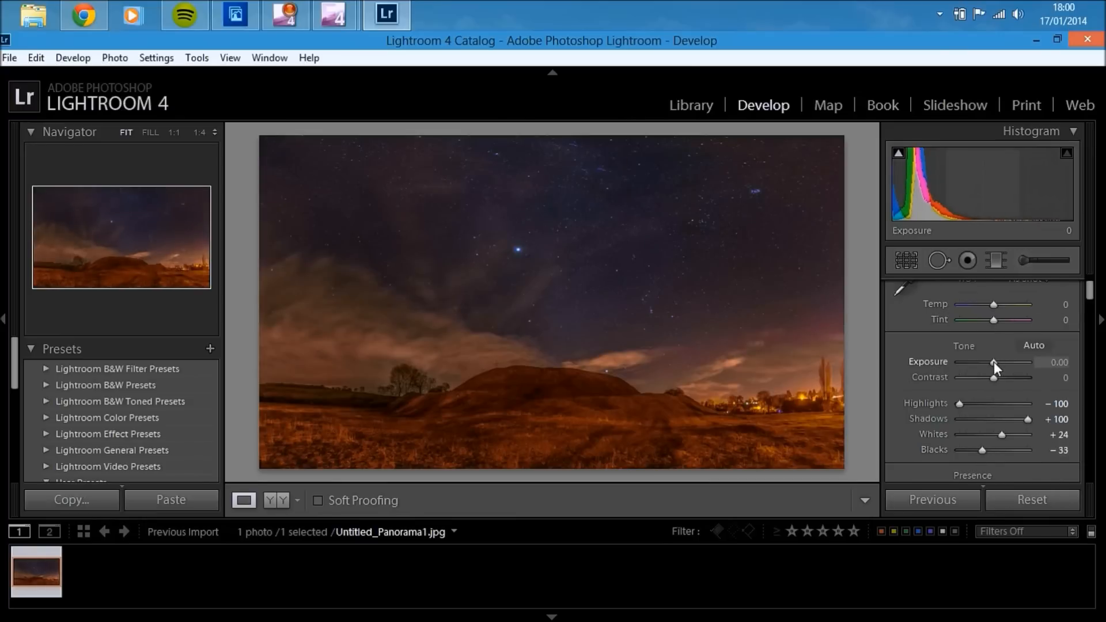
drag(994, 362, 998, 361)
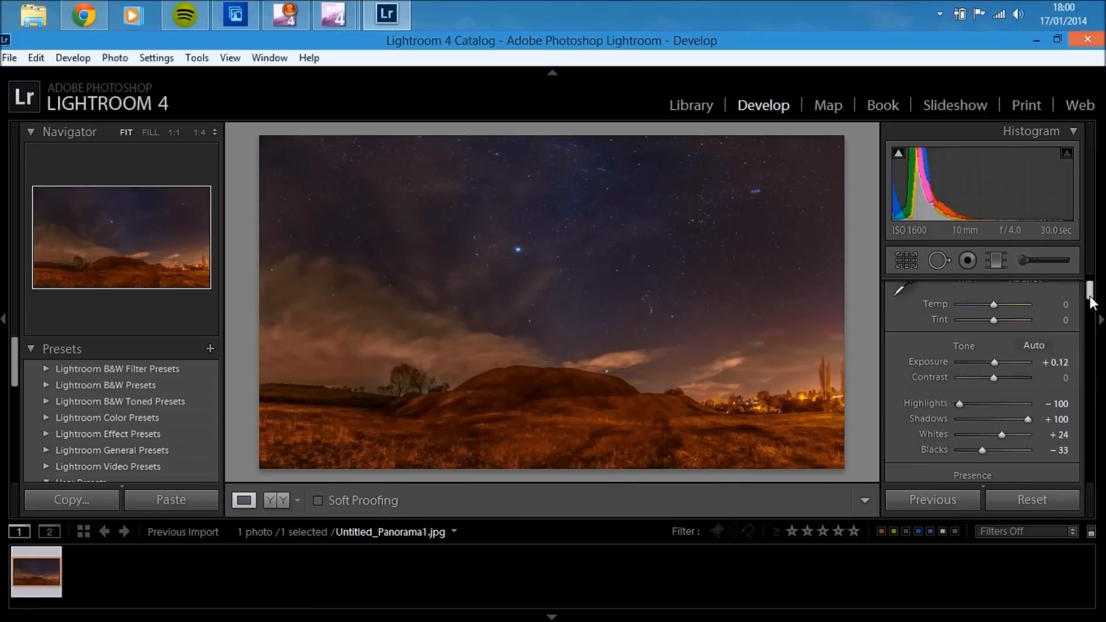
- Pull Highlights down to -100 and add Clarity +100
scroll(down, 3)
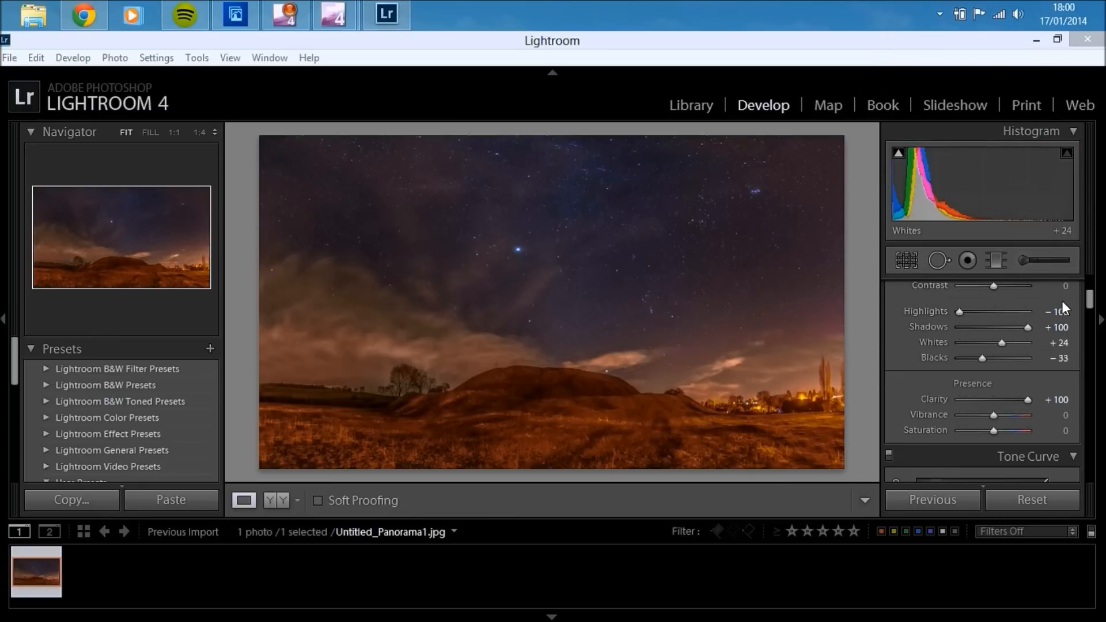
drag(980, 311, 956, 311)
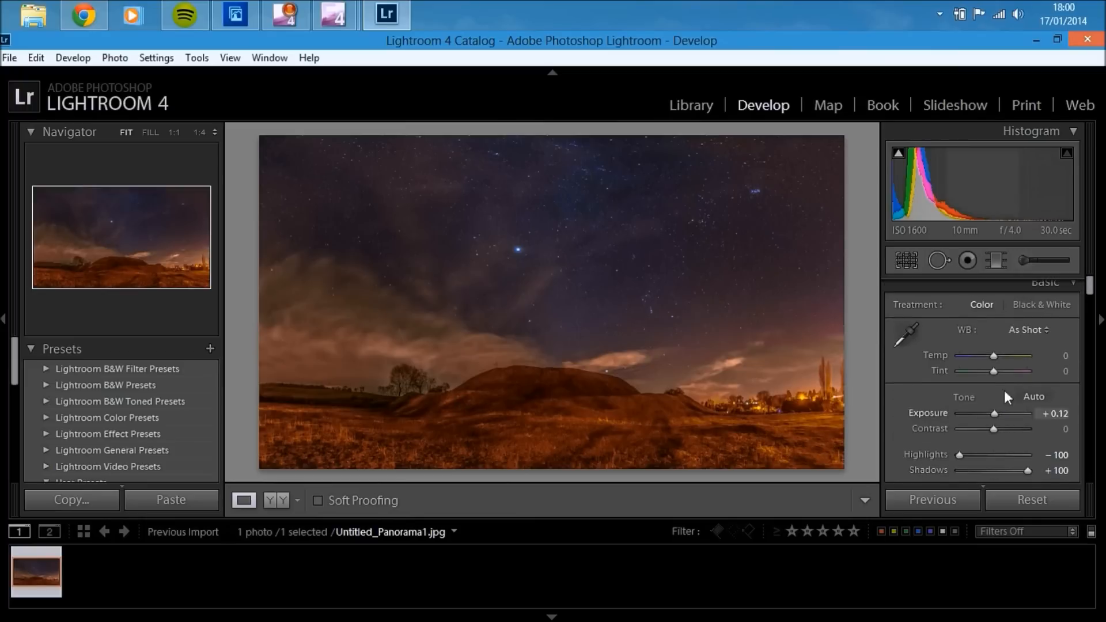
- Warm the Temp to +17 and draw a graduated filter over the sky with Highlights and Clarity 100
drag(1011, 356, 980, 356)
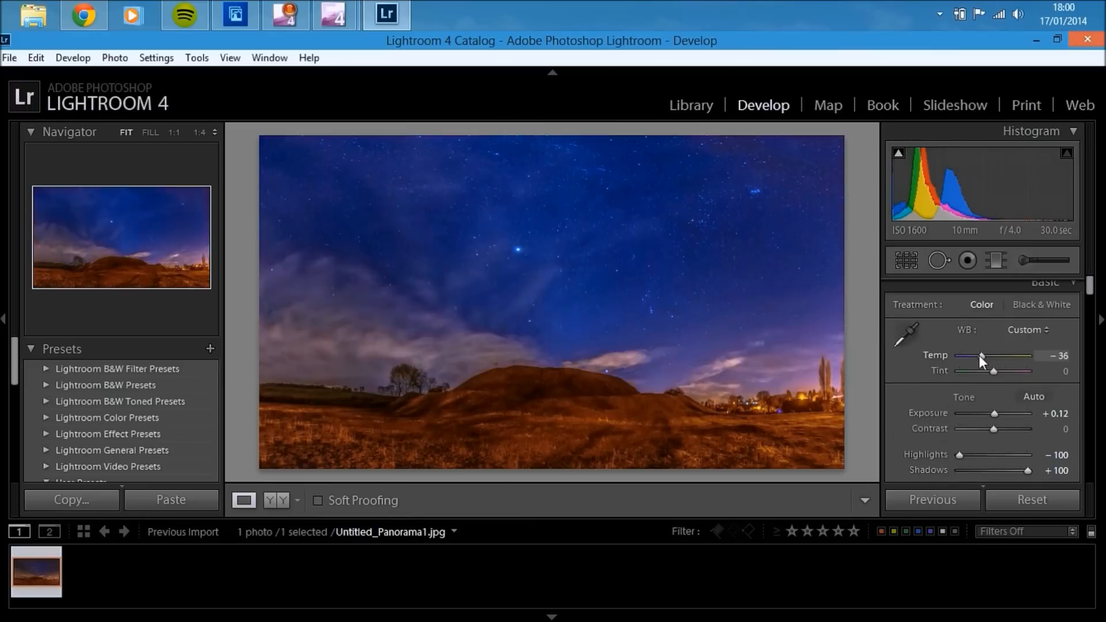
drag(980, 356, 1001, 357)
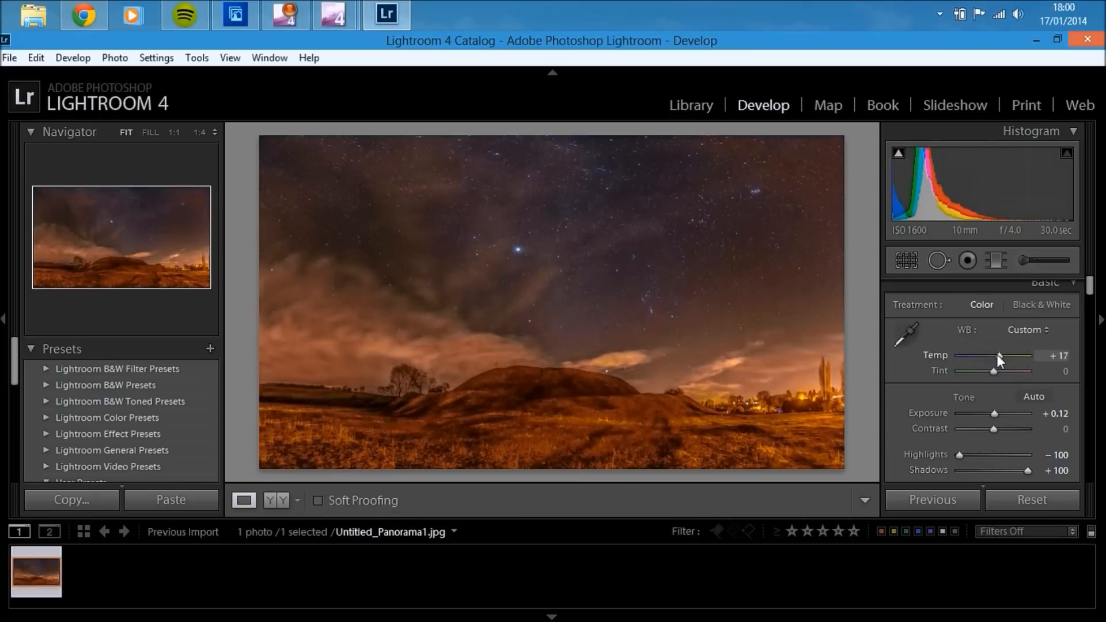
drag(1001, 356, 993, 356)
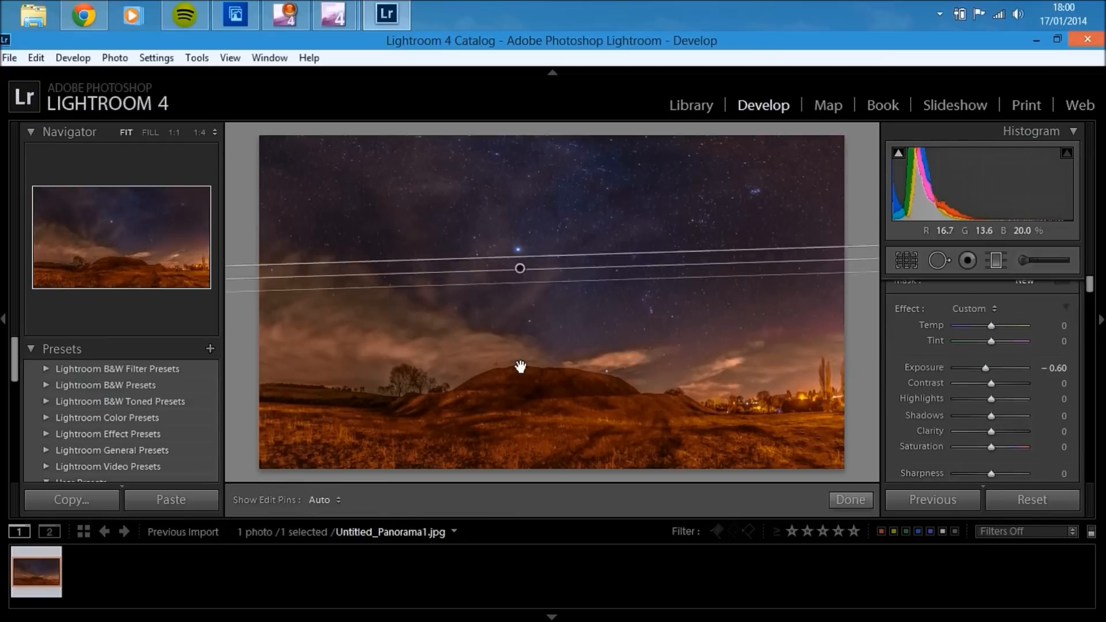
drag(520, 268, 521, 346)
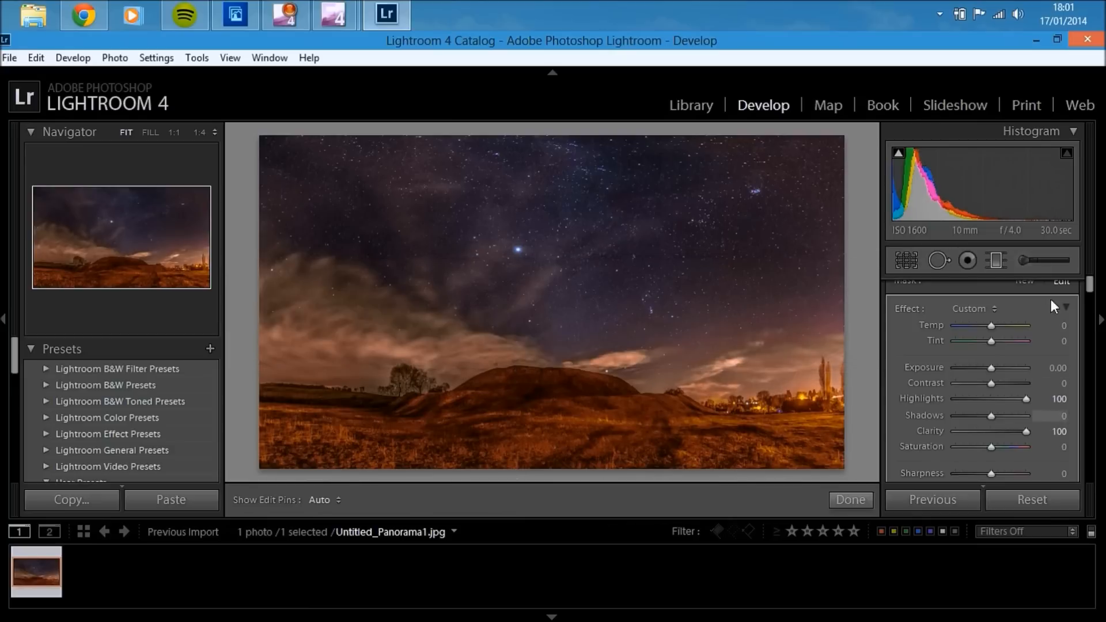
- Set HSL Blue saturation to -100, then switch to the music player
scroll(down, 3)
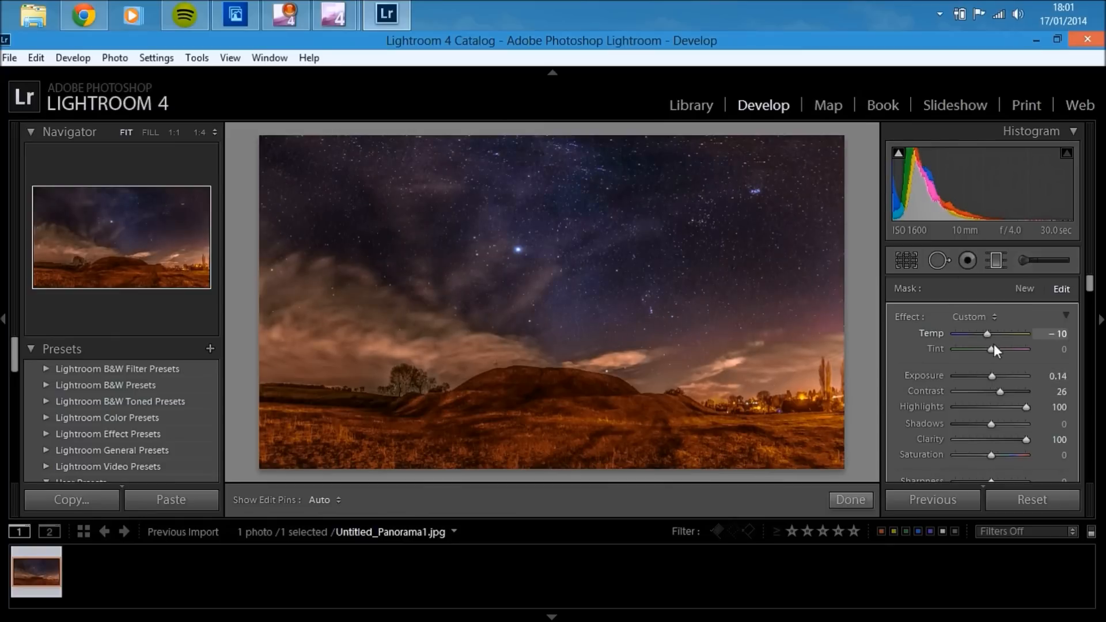
drag(991, 349, 1005, 350)
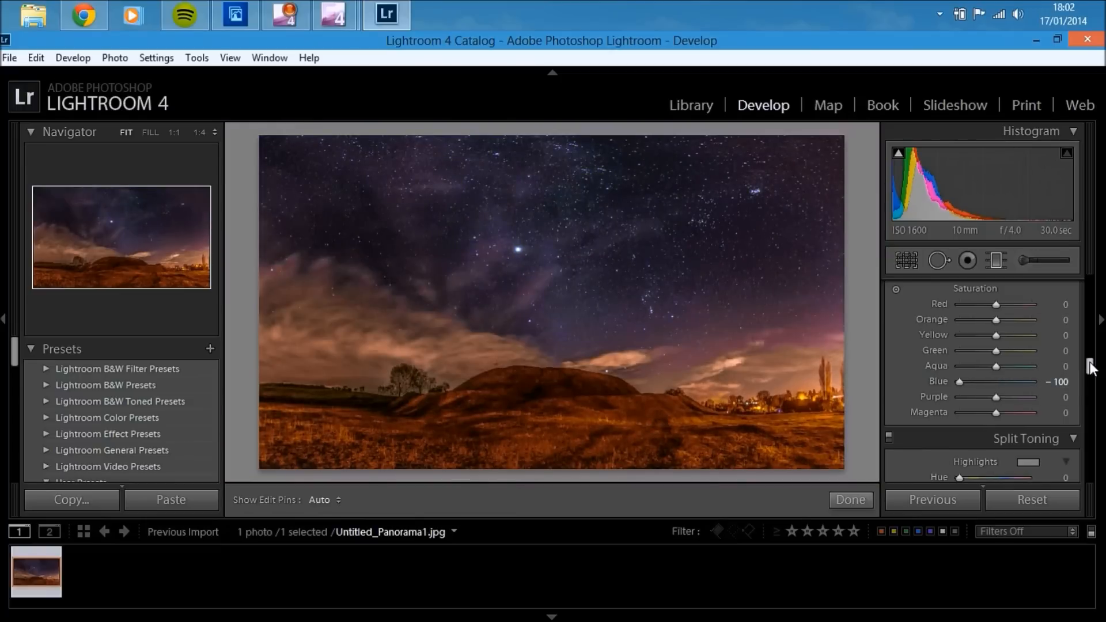
click(184, 15)
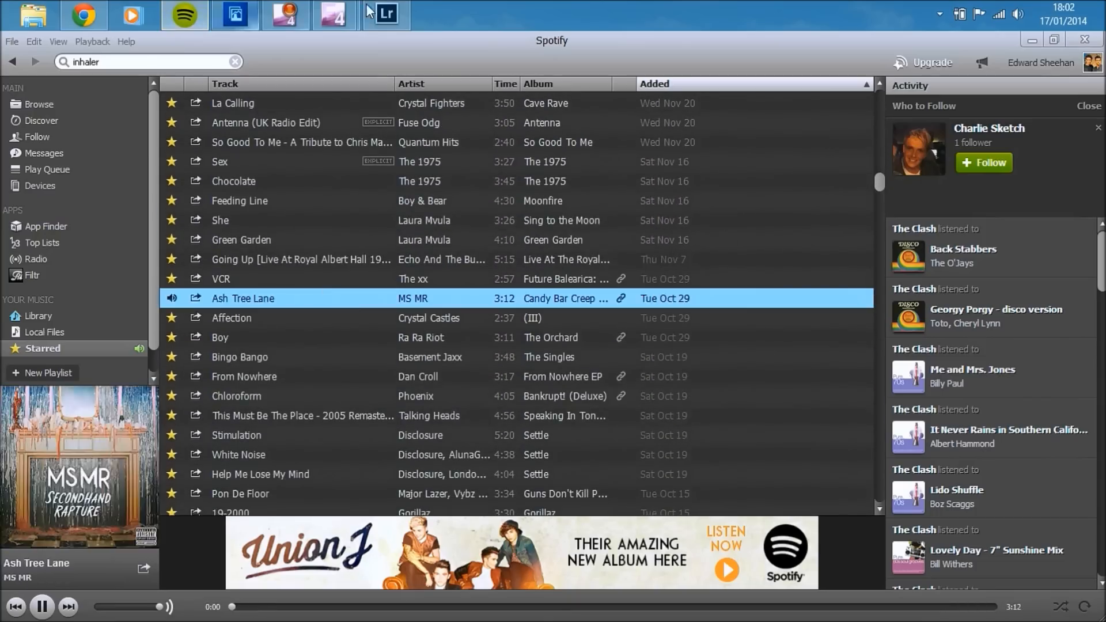
- Switch back from Spotify to the panorama in Lightroom's Develop view
click(386, 15)
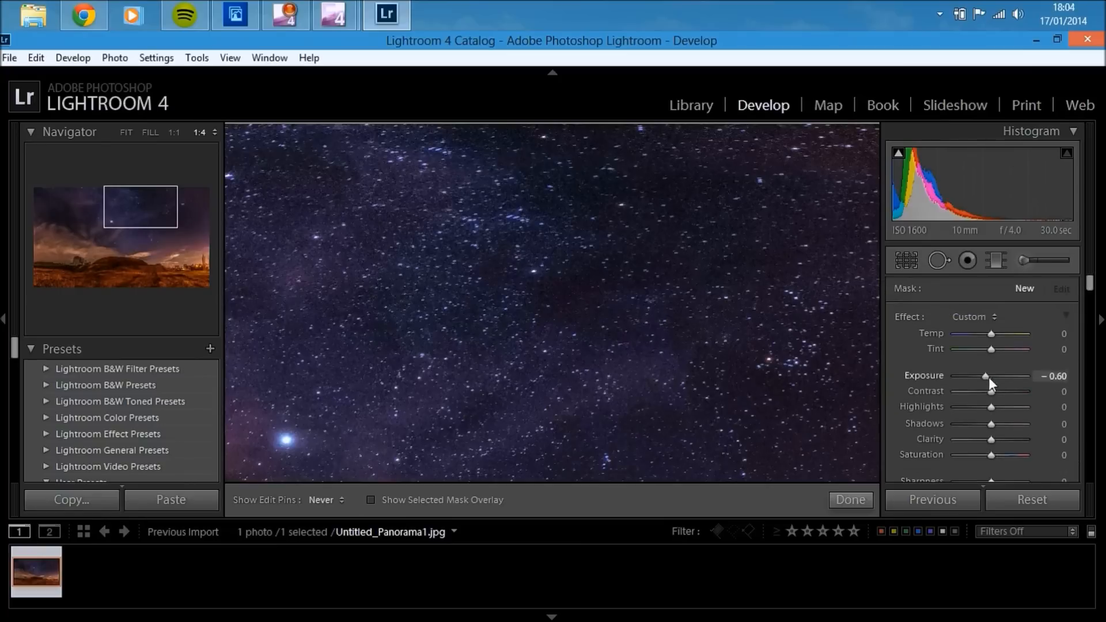
- Set the Adjustment Brush to -0.32 exposure at size 10.2 and burn the sky and hillside
drag(986, 375, 996, 376)
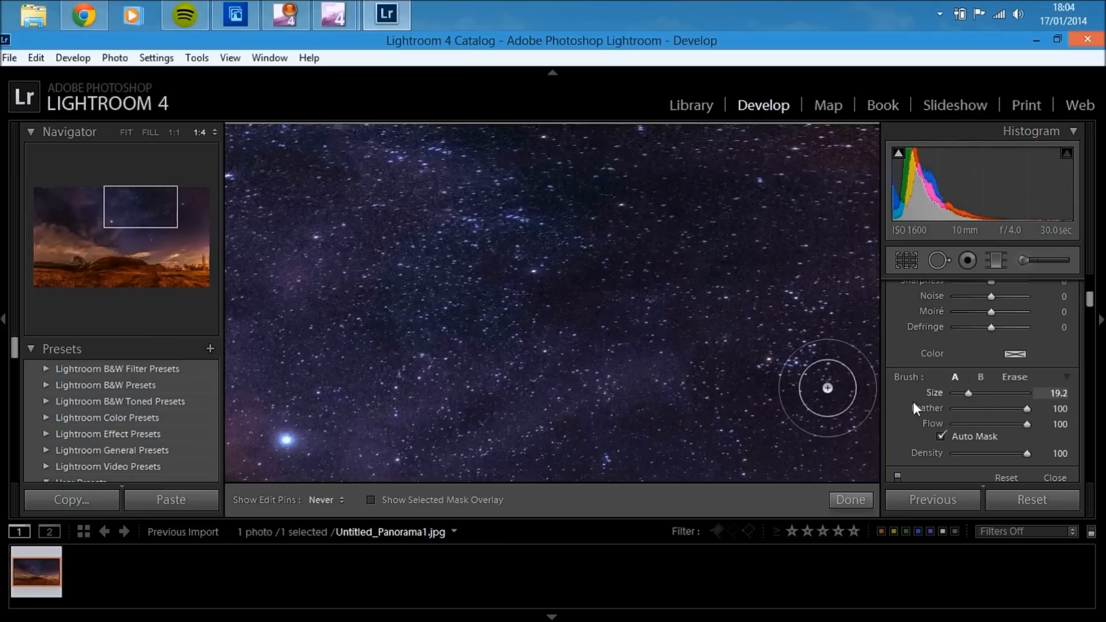
drag(977, 393, 960, 393)
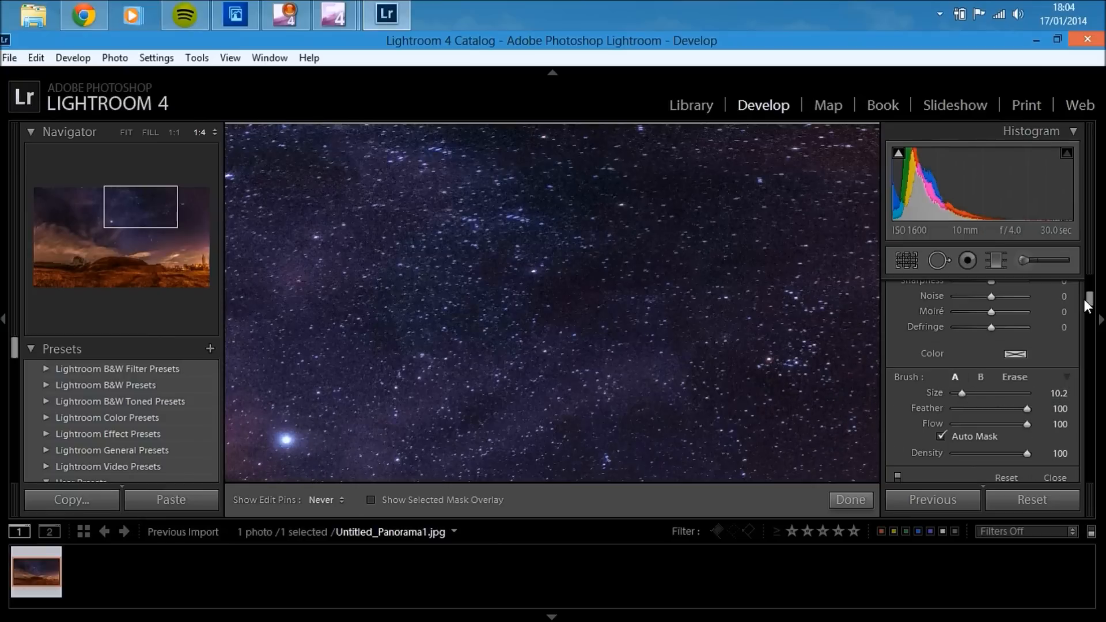
click(282, 441)
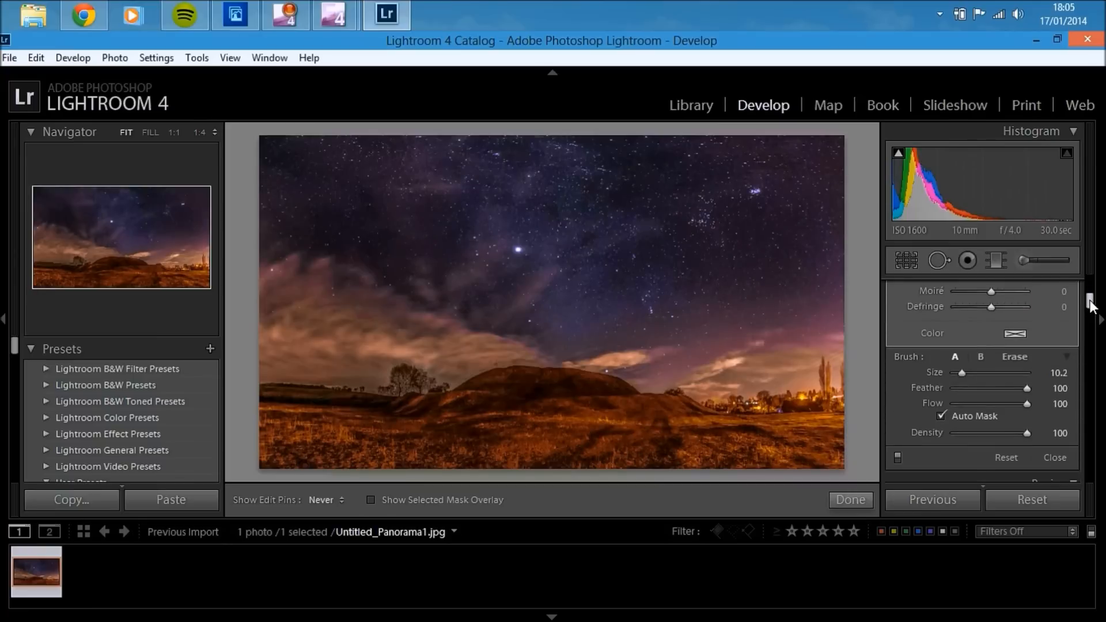
scroll(down, 3)
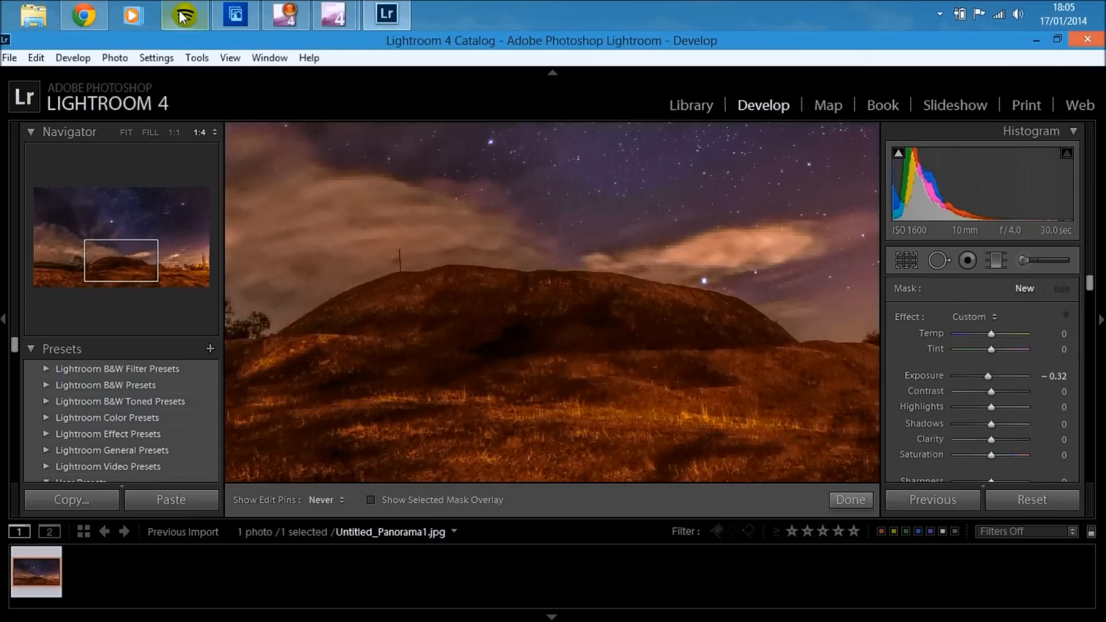
- Change the song in Spotify and return to Lightroom
click(184, 14)
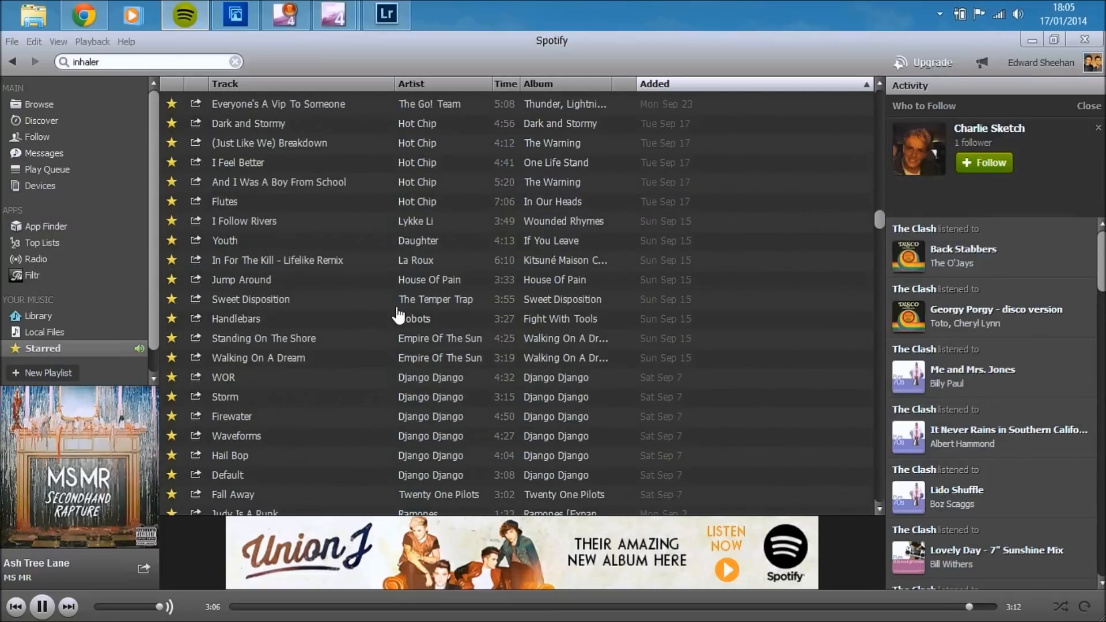
double_click(278, 260)
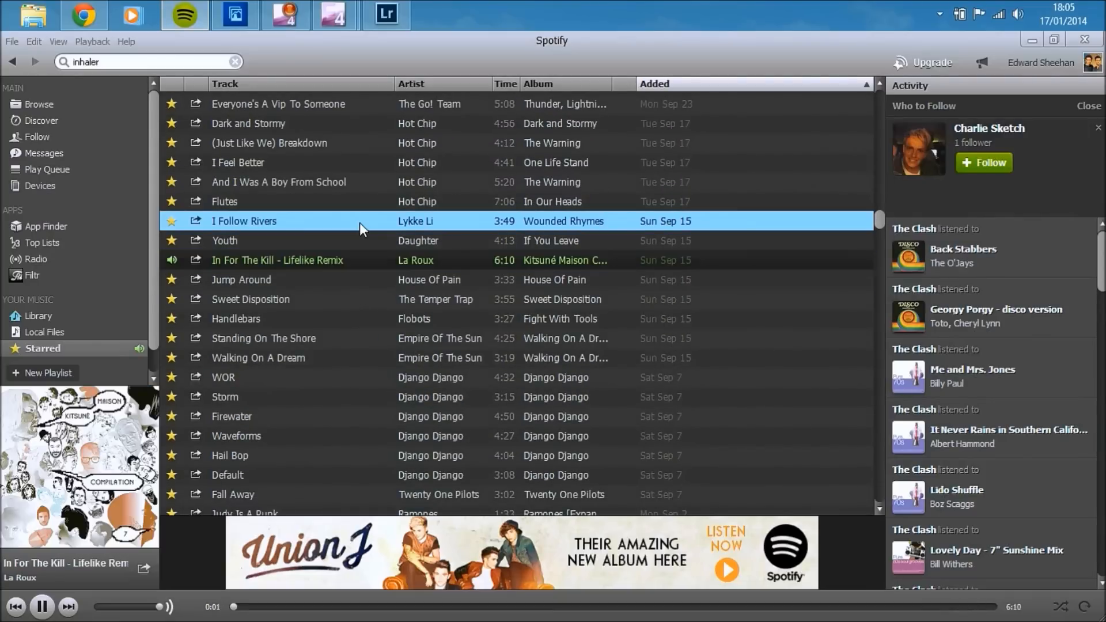
click(386, 15)
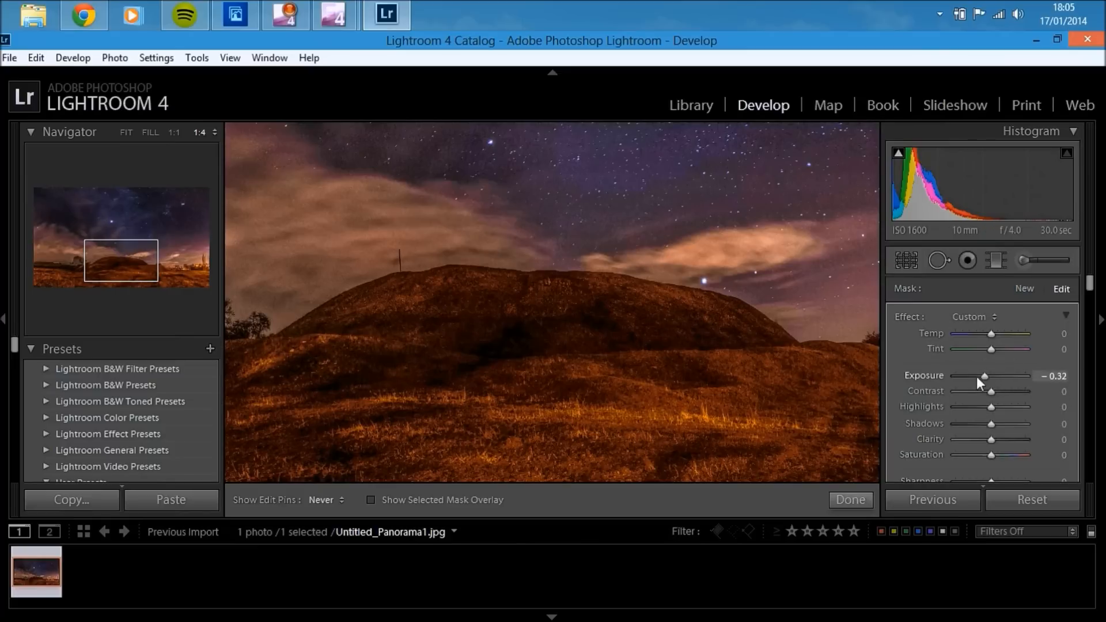
- Push the burn to -1.70, ease it to -0.51, then dodge the hillside grass at +0.41 exposure
drag(985, 376, 977, 376)
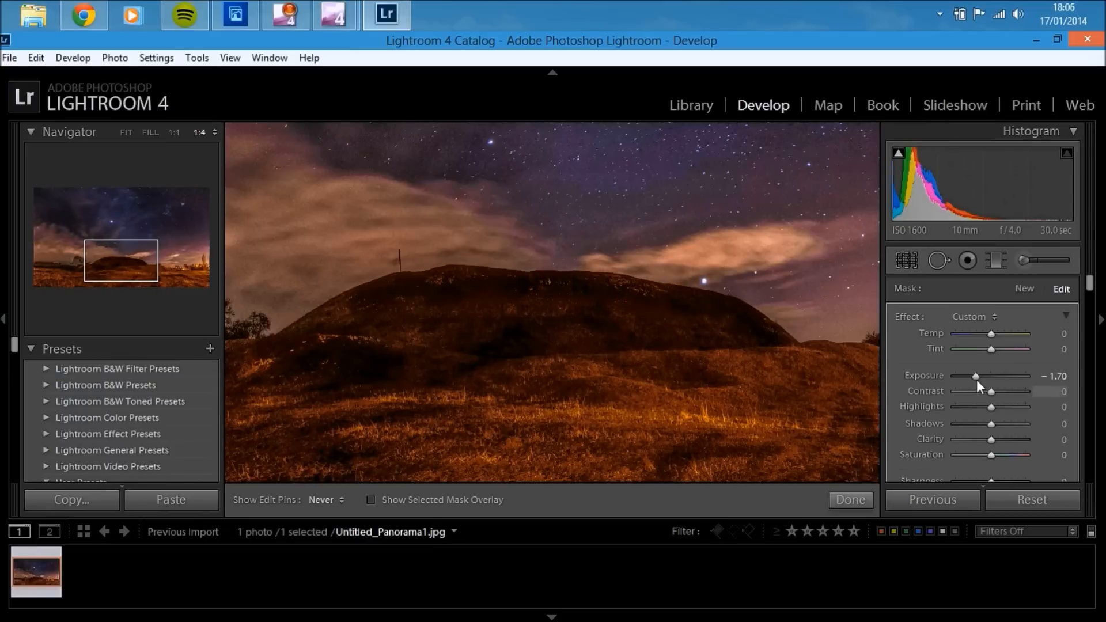
drag(976, 375, 986, 376)
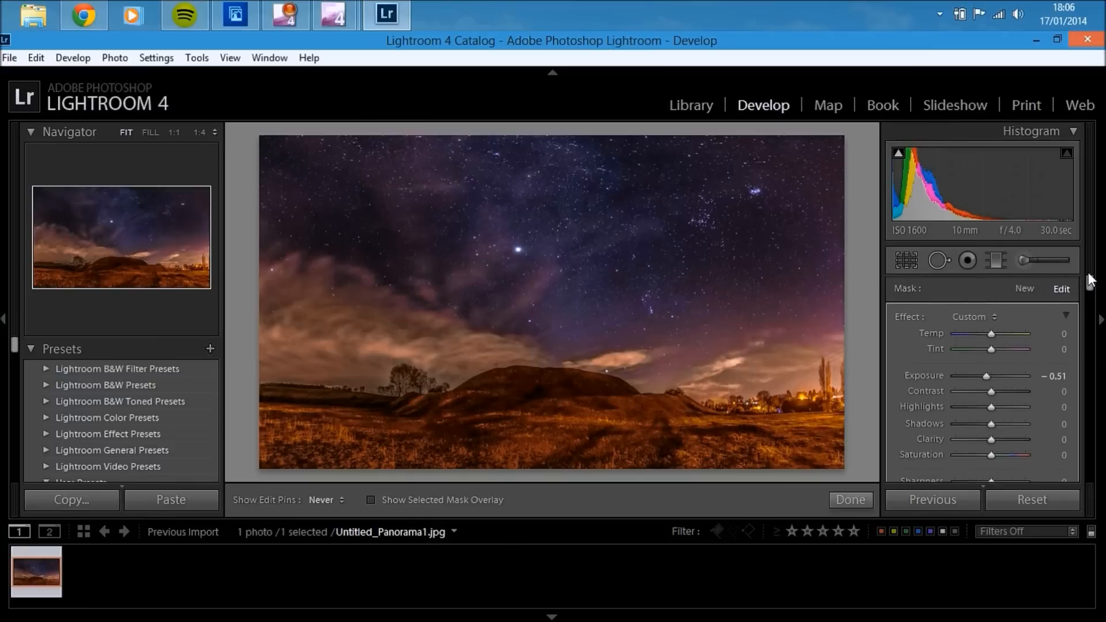
drag(987, 376, 991, 376)
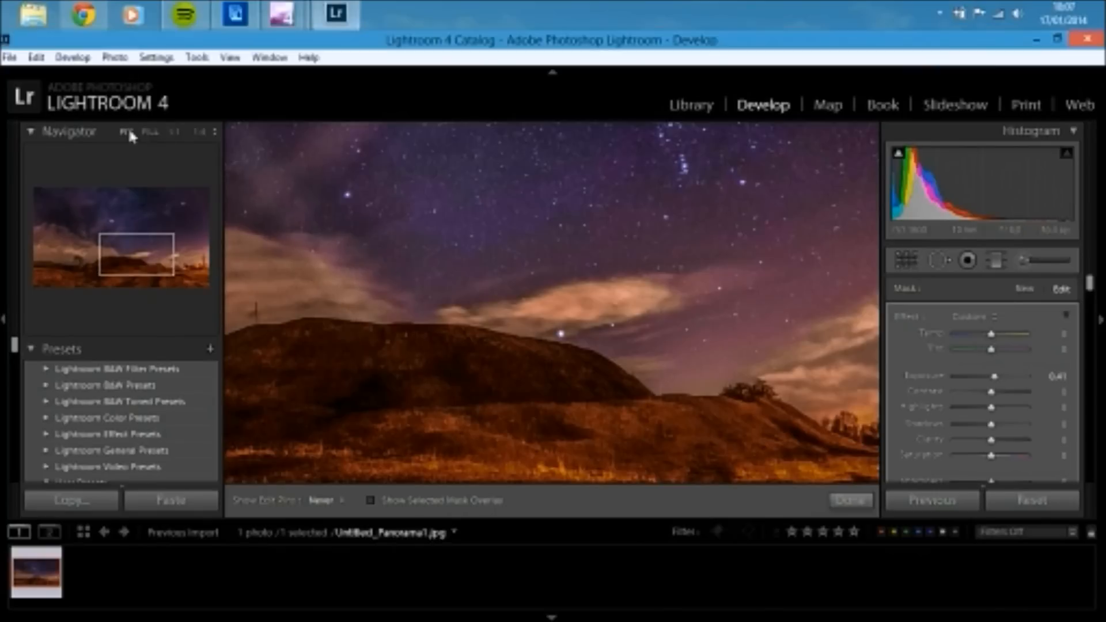
click(419, 439)
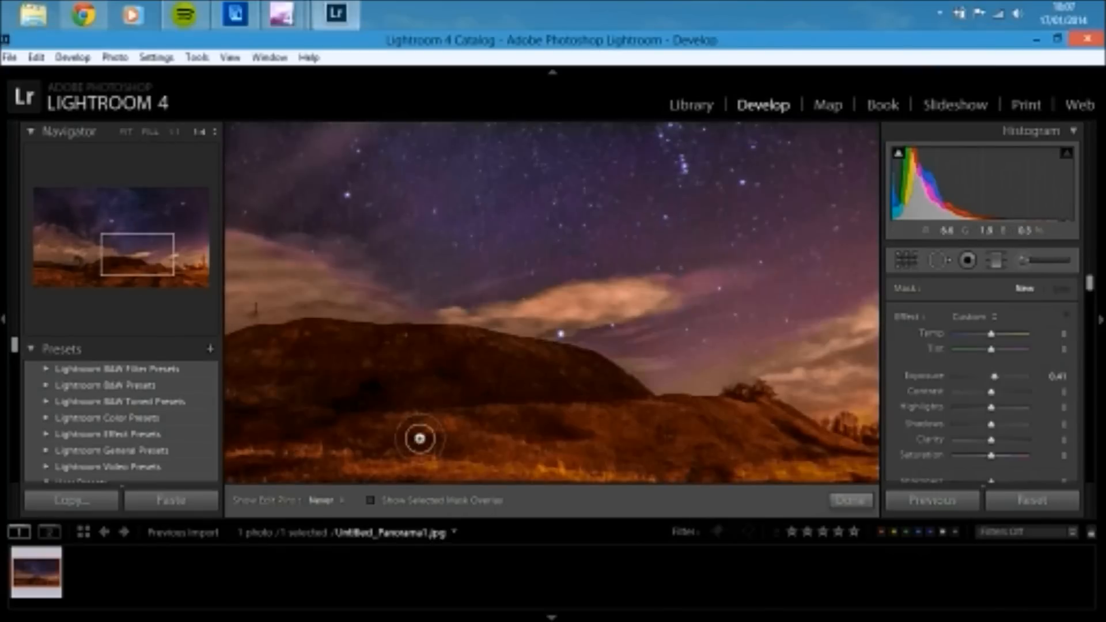